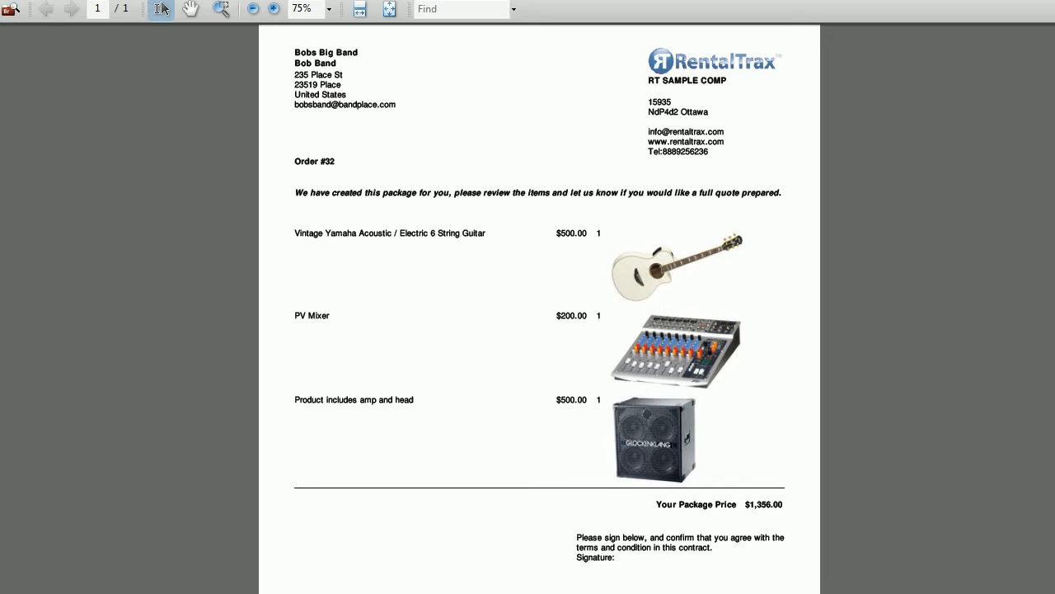
mouse_move(712, 200)
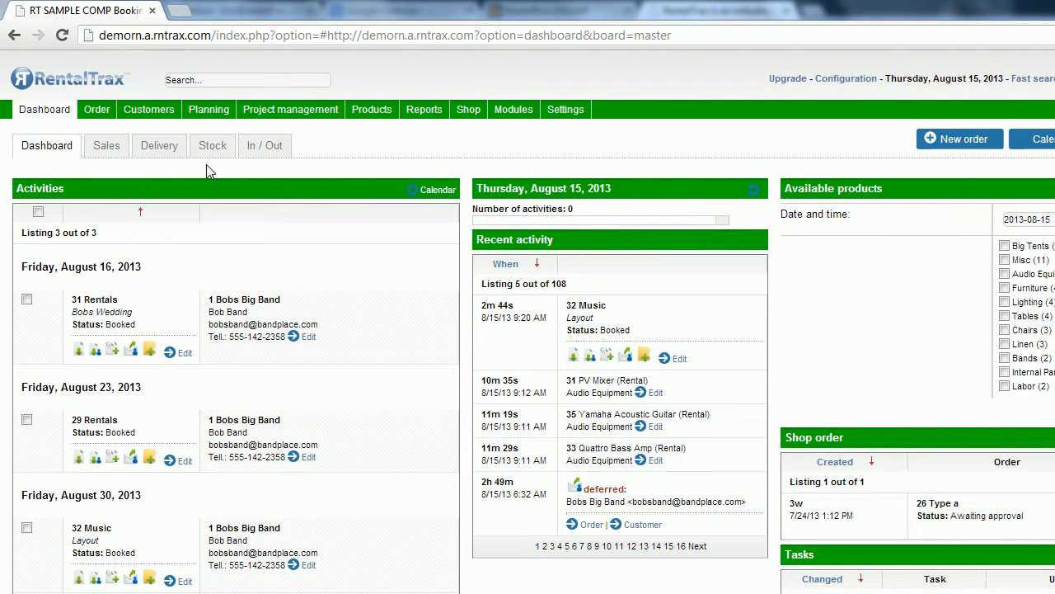
mouse_move(479, 174)
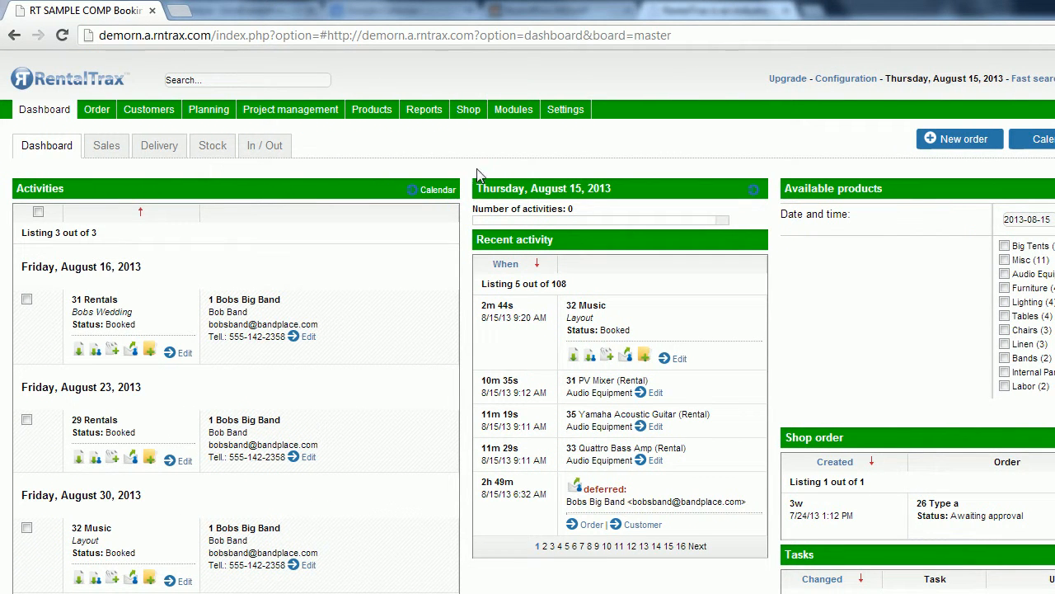
Step: Open layout settings, select the Music order type and check its layout types
left_click(565, 108)
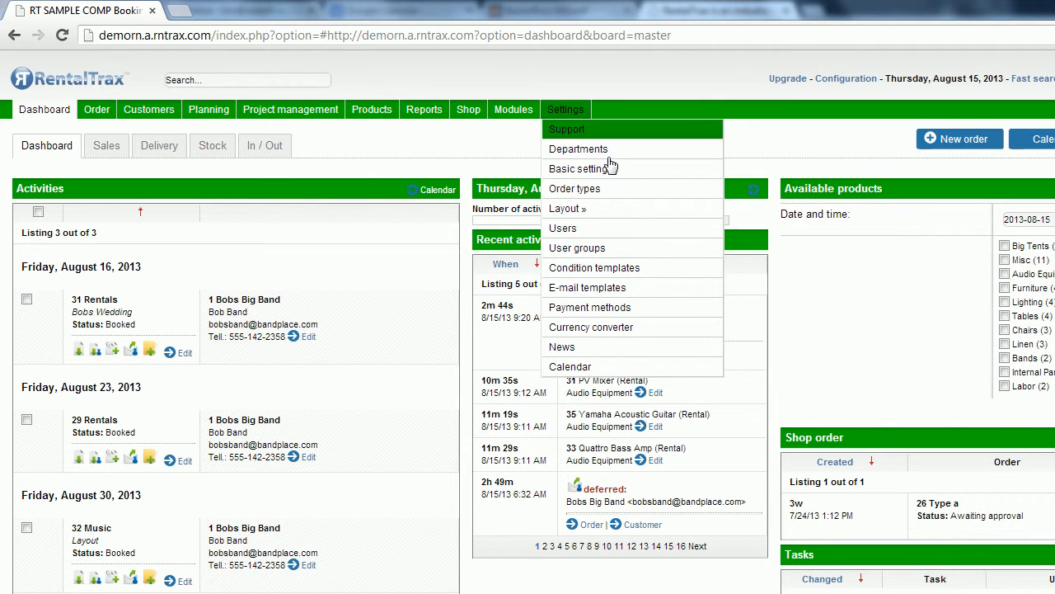
mouse_move(567, 209)
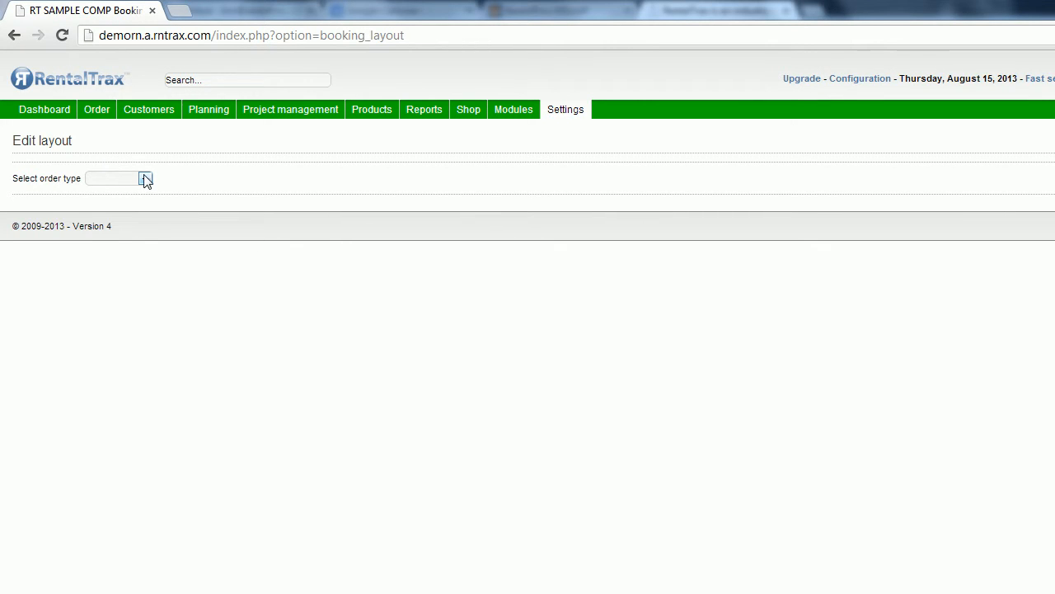
left_click(145, 178)
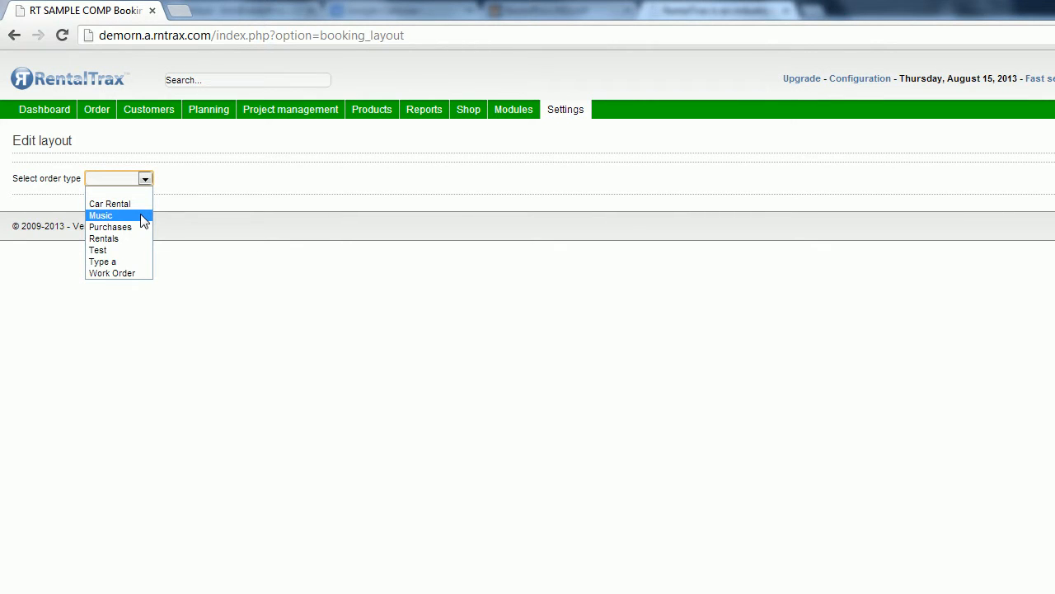
left_click(101, 216)
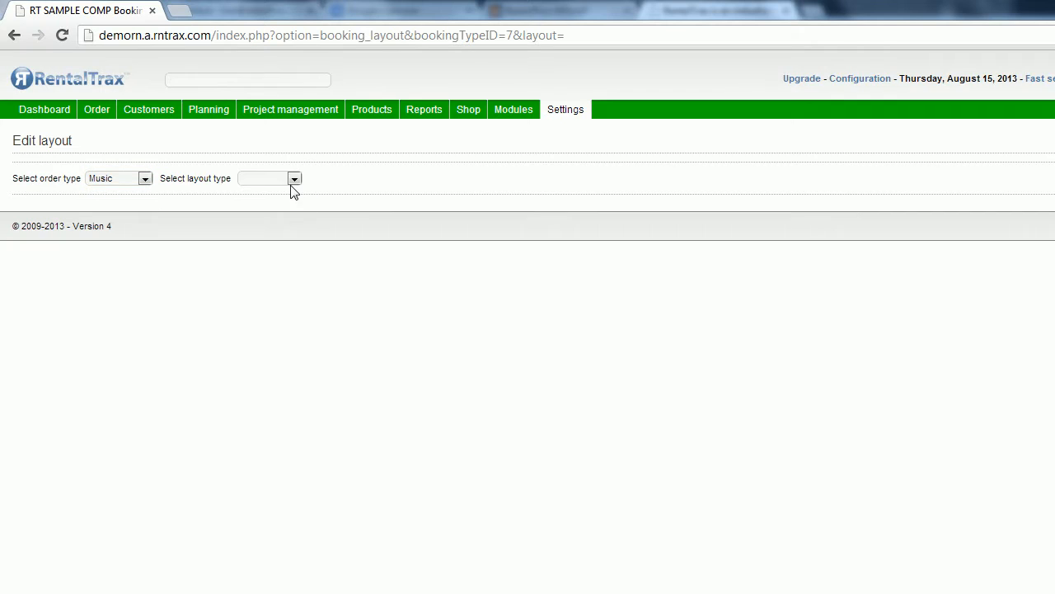
left_click(264, 178)
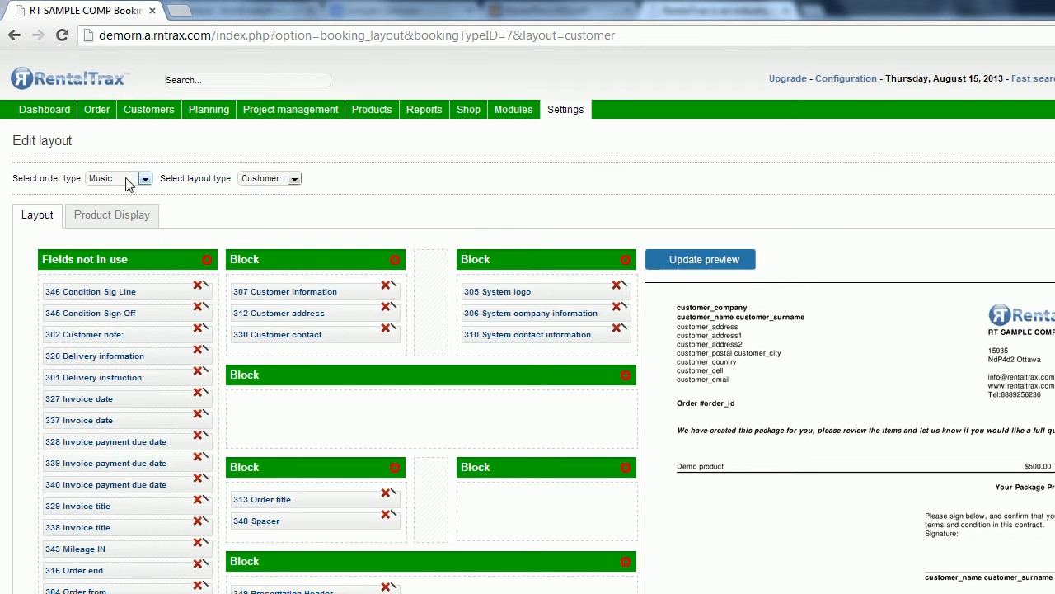
Step: Switch to the Rentals order type and load its Customer layout
left_click(117, 178)
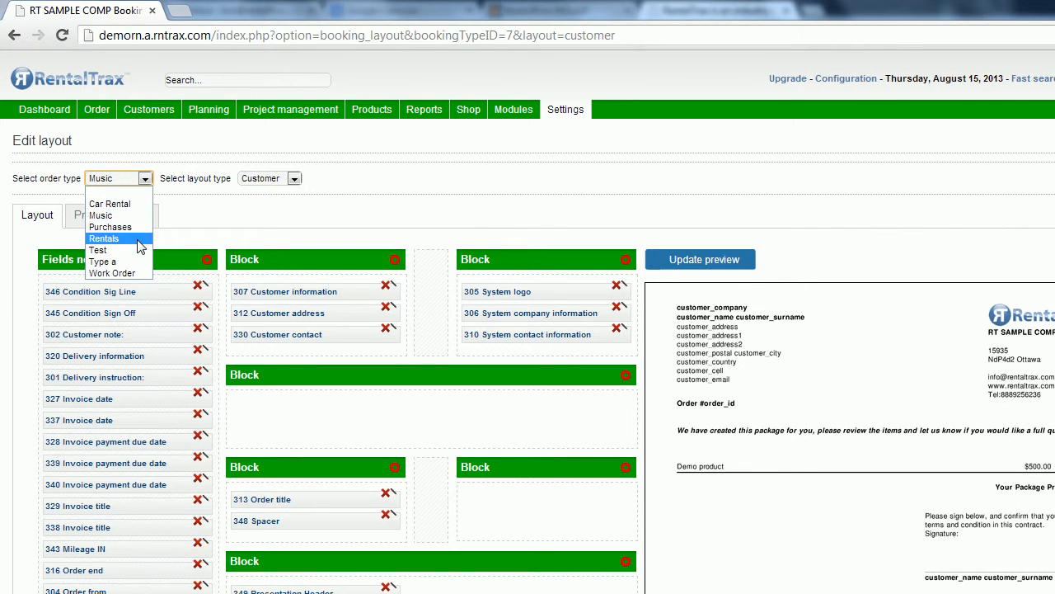
left_click(103, 238)
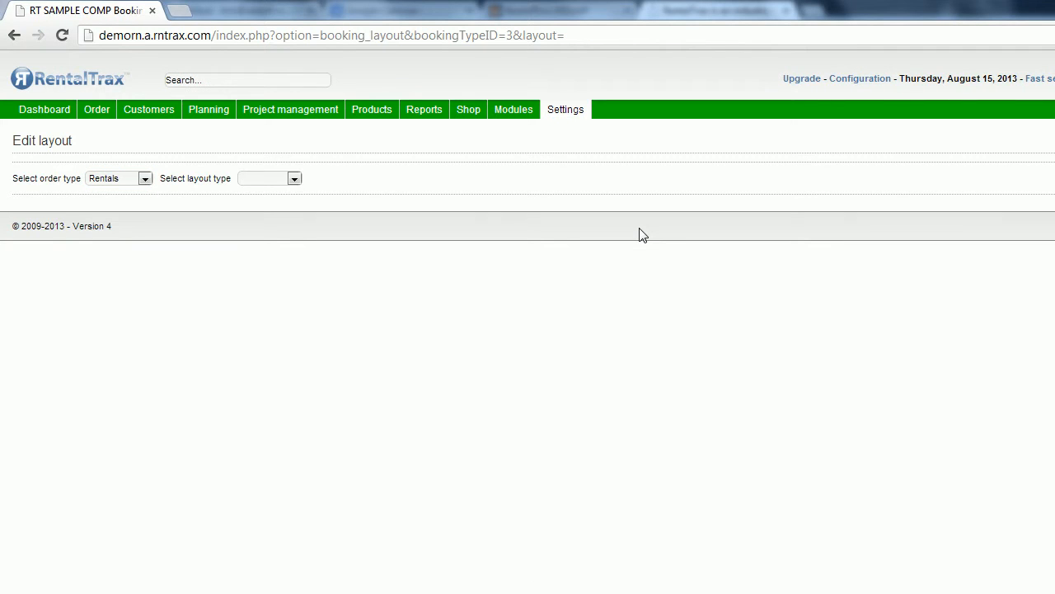
left_click(294, 178)
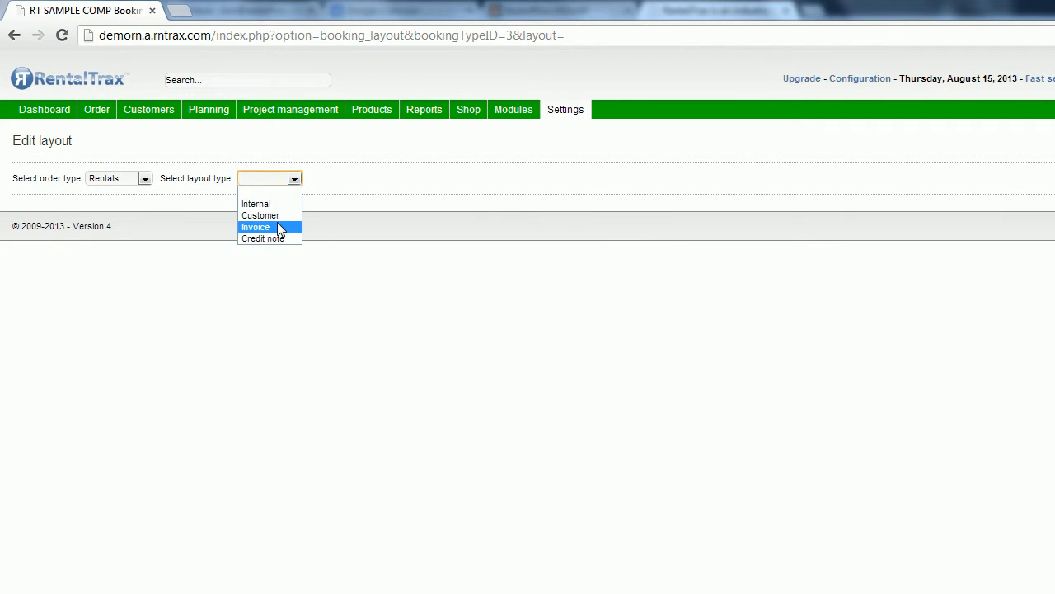
left_click(260, 215)
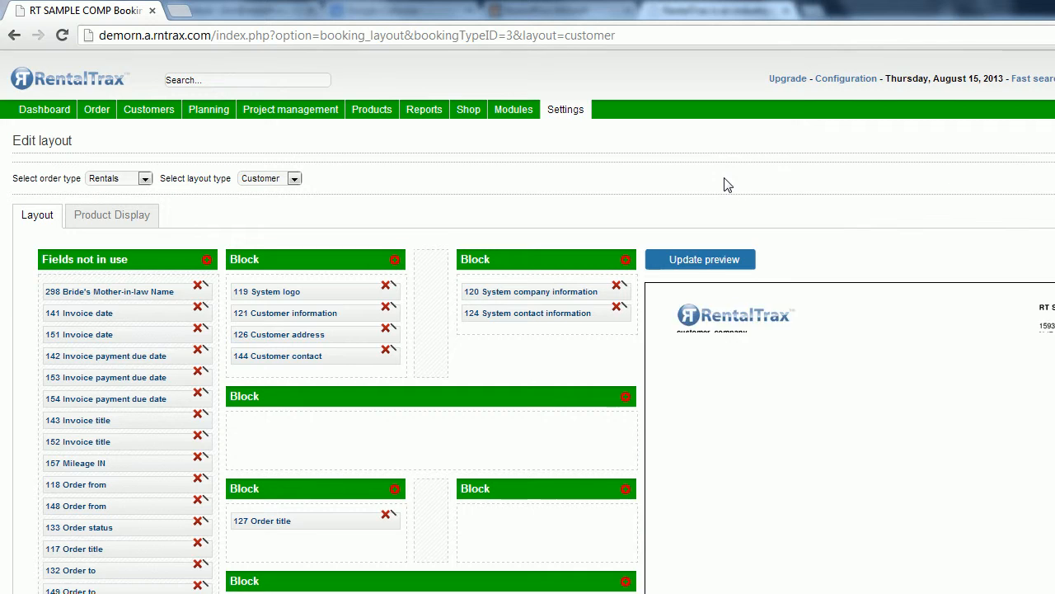
left_click(700, 258)
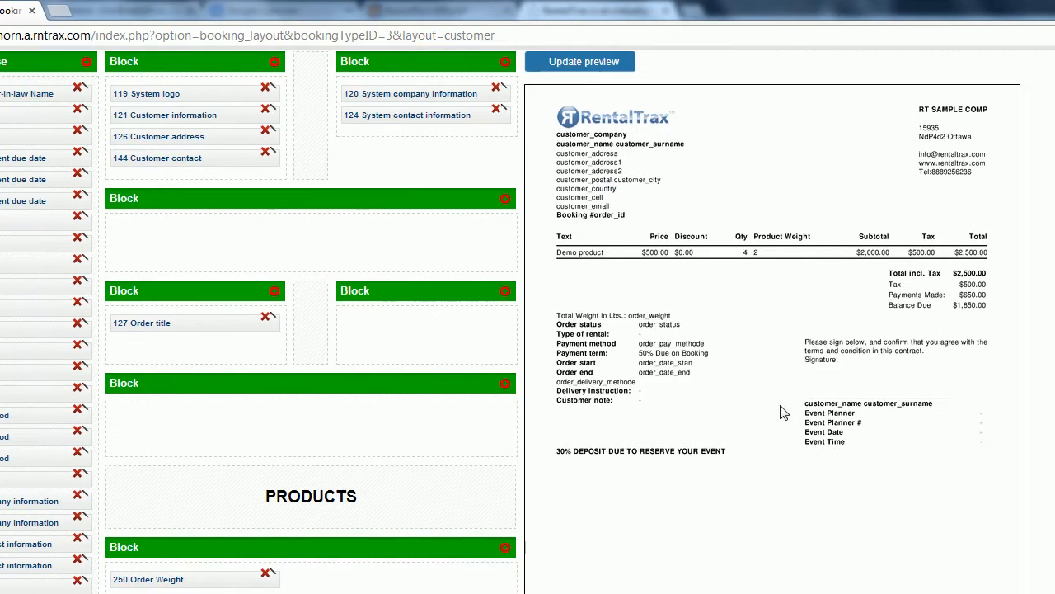
mouse_move(581, 346)
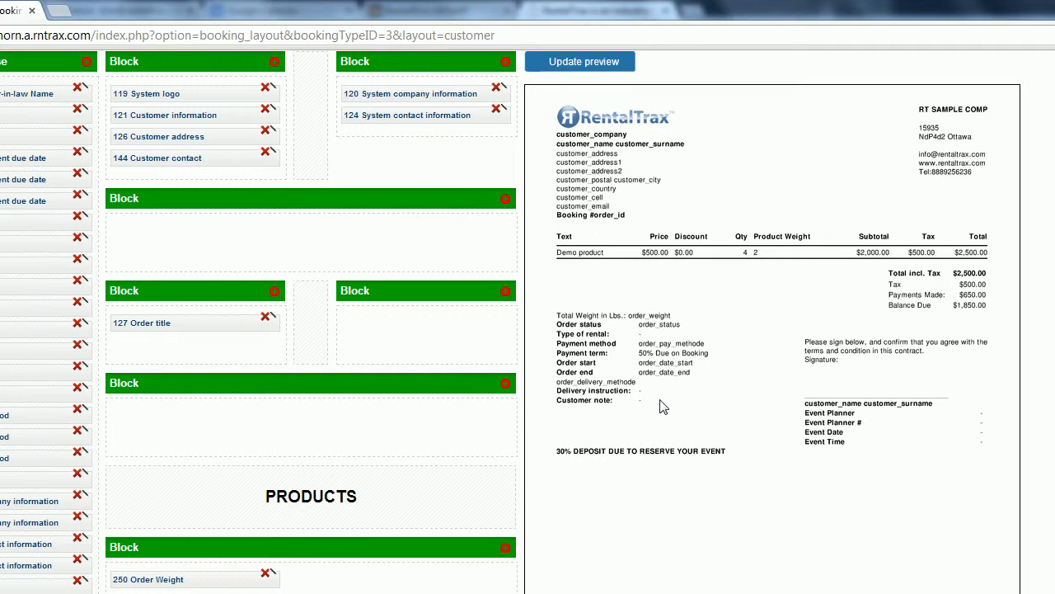
mouse_move(606, 402)
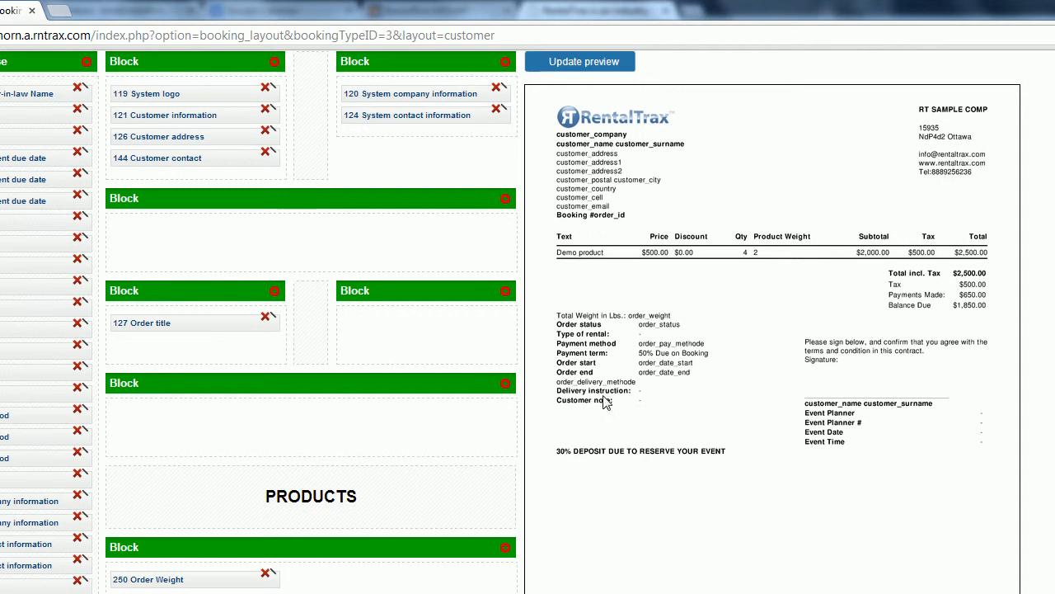
mouse_move(647, 200)
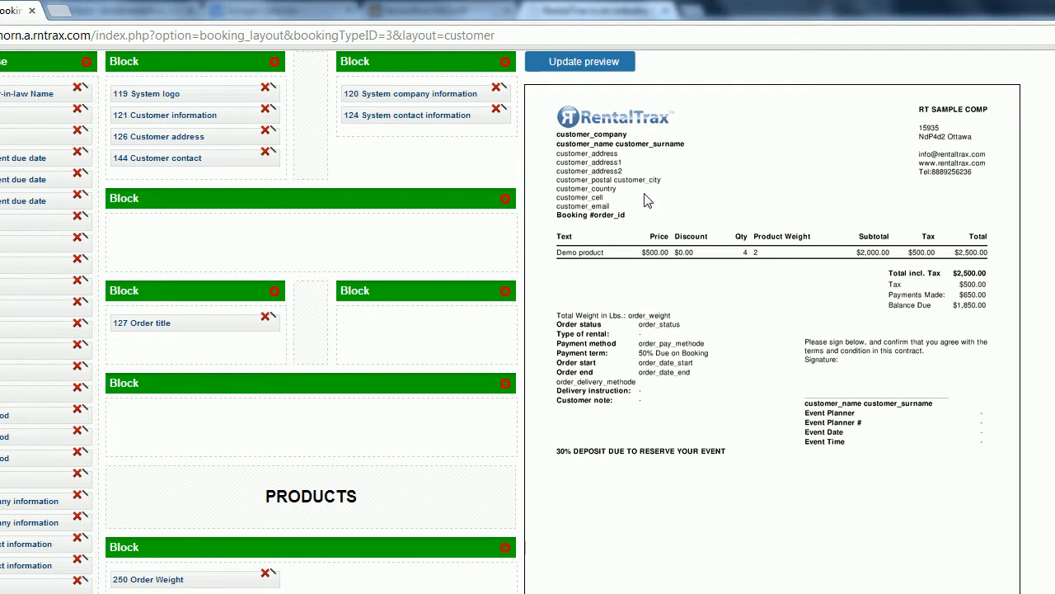
mouse_move(596, 280)
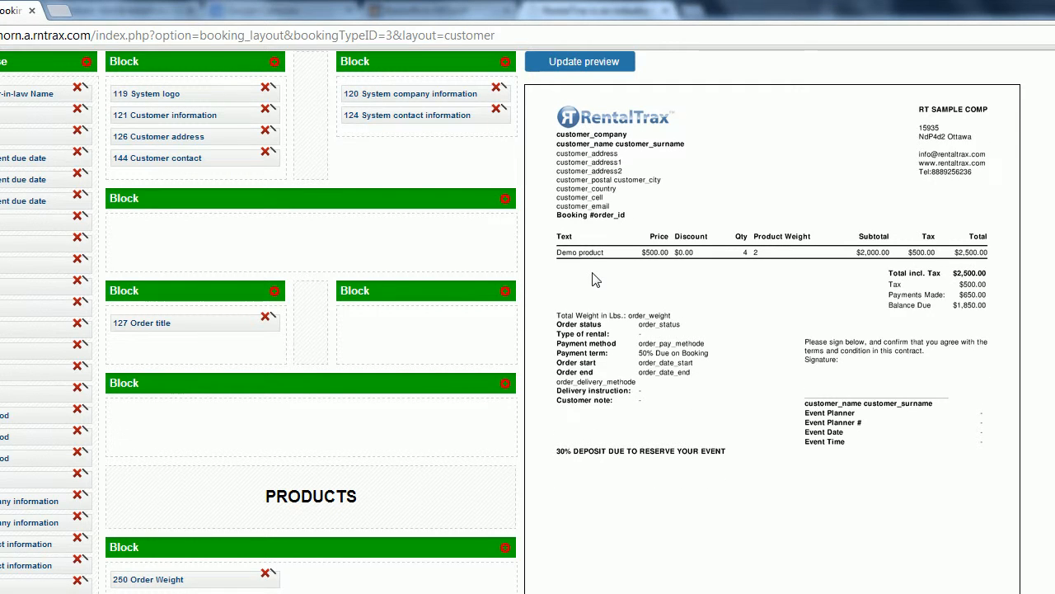
scroll("up", 3)
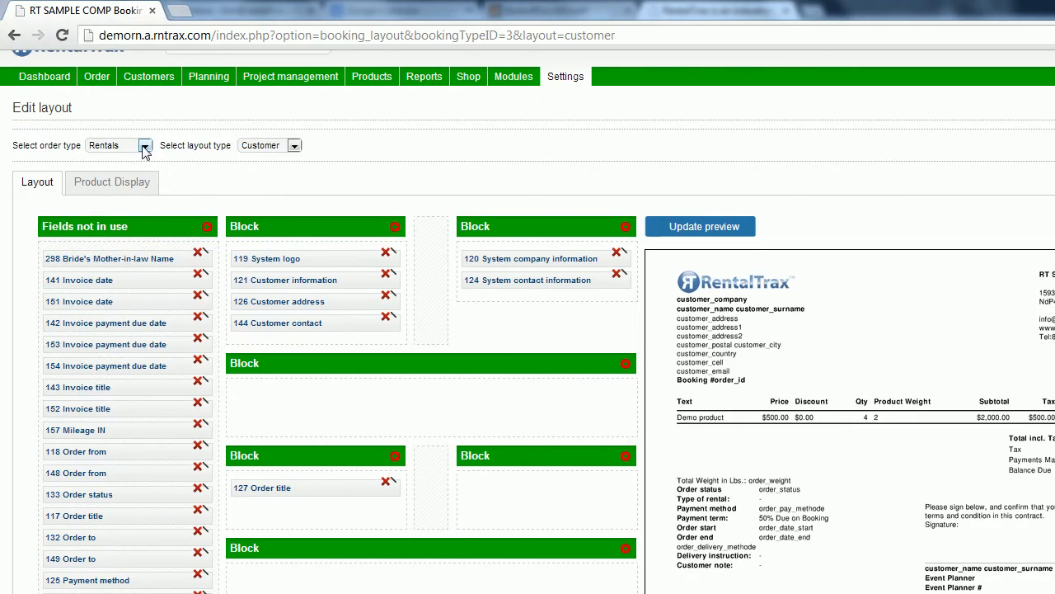
Step: Load the Music order type's Customer layout in the editor
left_click(119, 145)
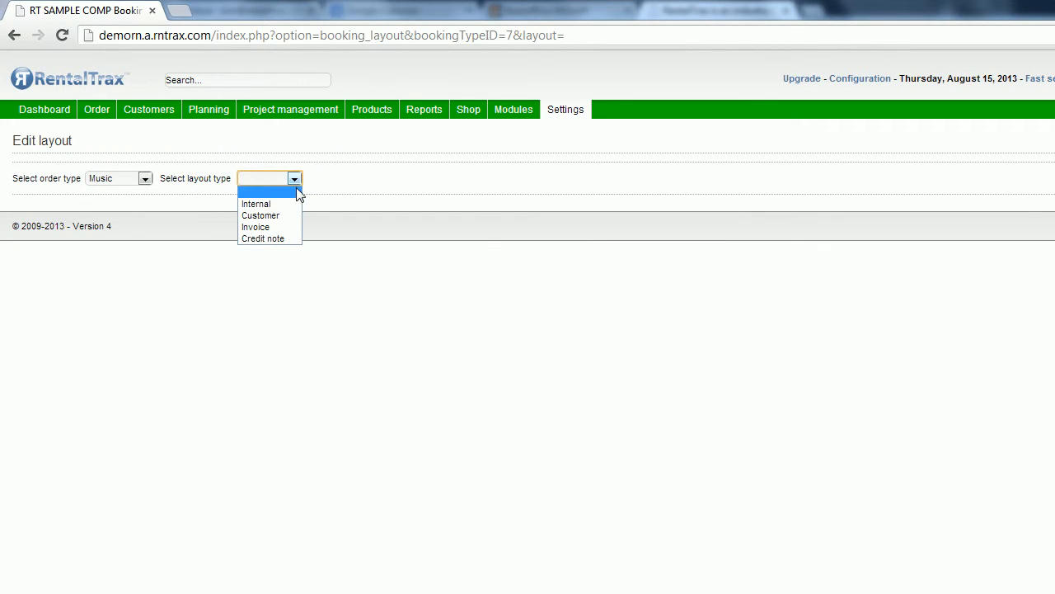
left_click(261, 216)
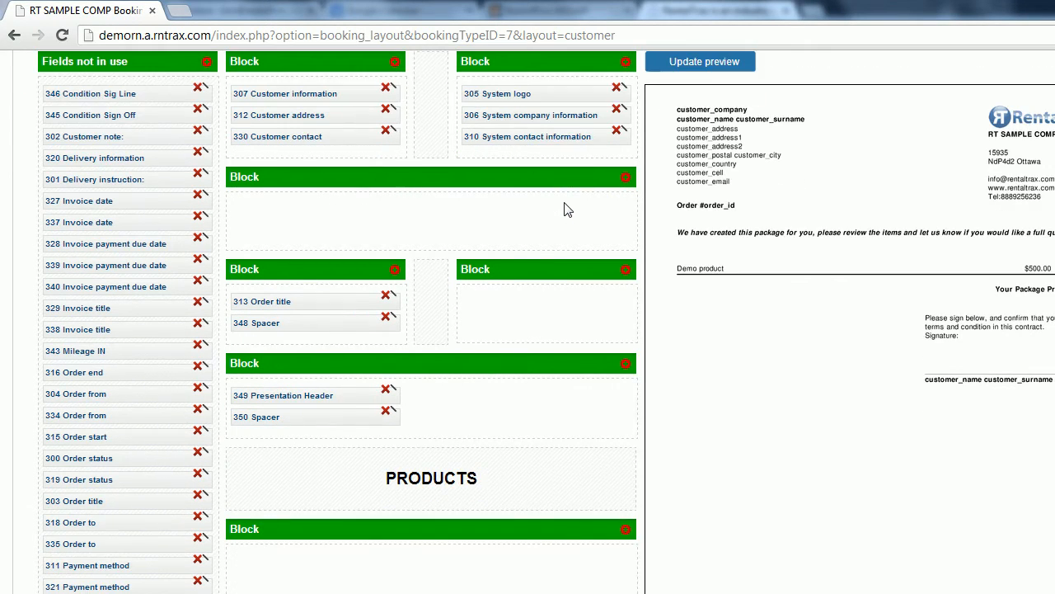
mouse_move(293, 301)
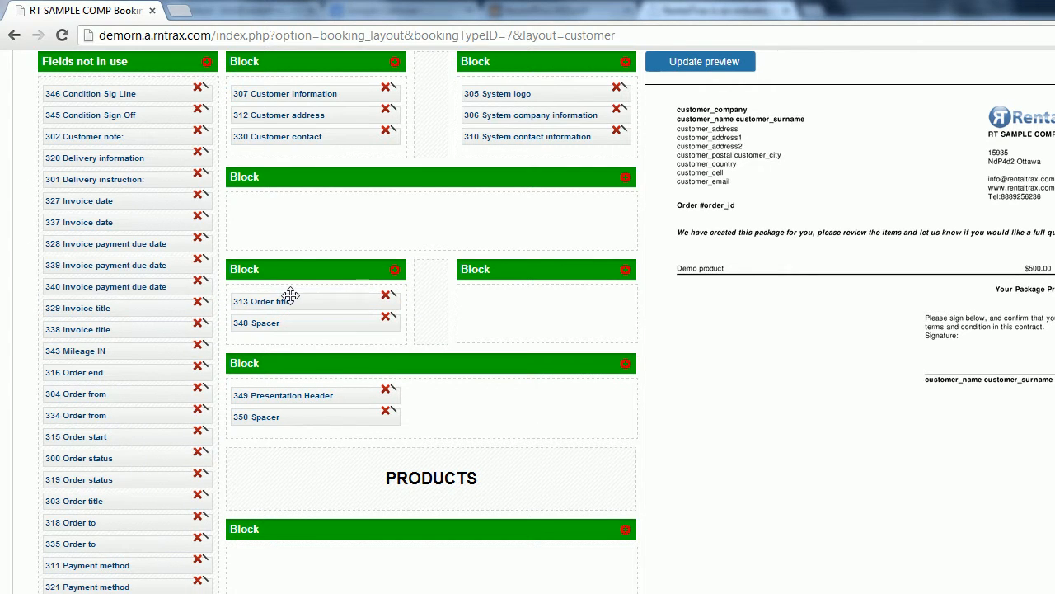
mouse_move(357, 330)
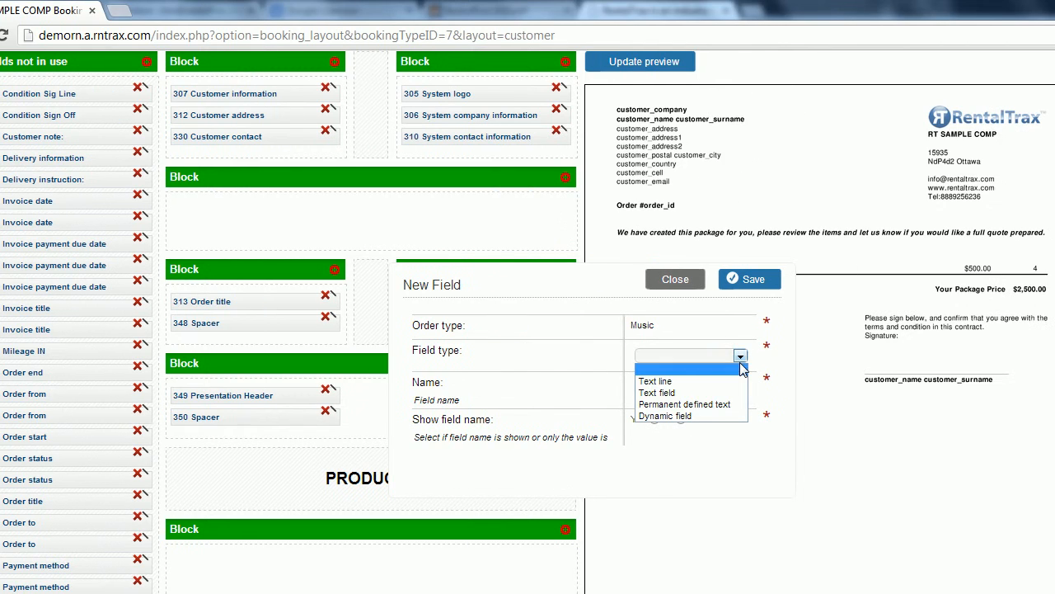
Step: Create a permanent defined text field named 'Spacer' and save it
left_click(685, 404)
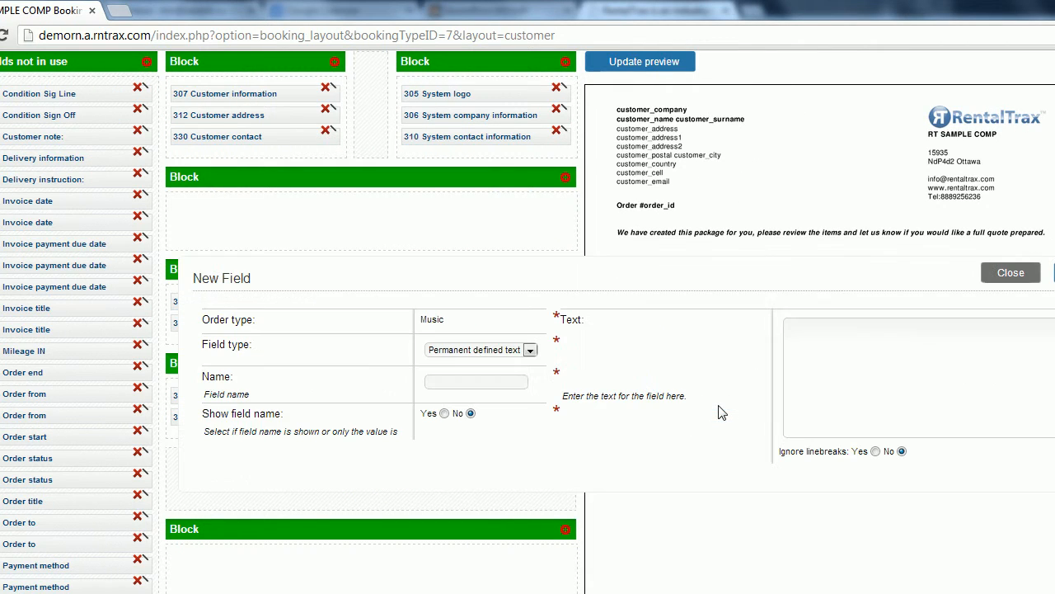
left_click(476, 381)
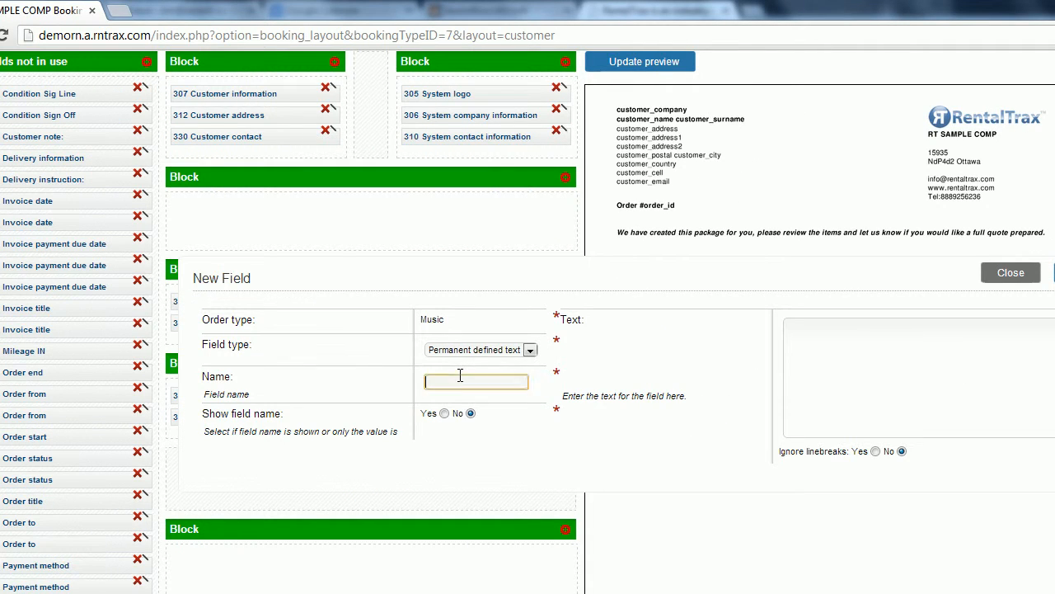
type("Spacer")
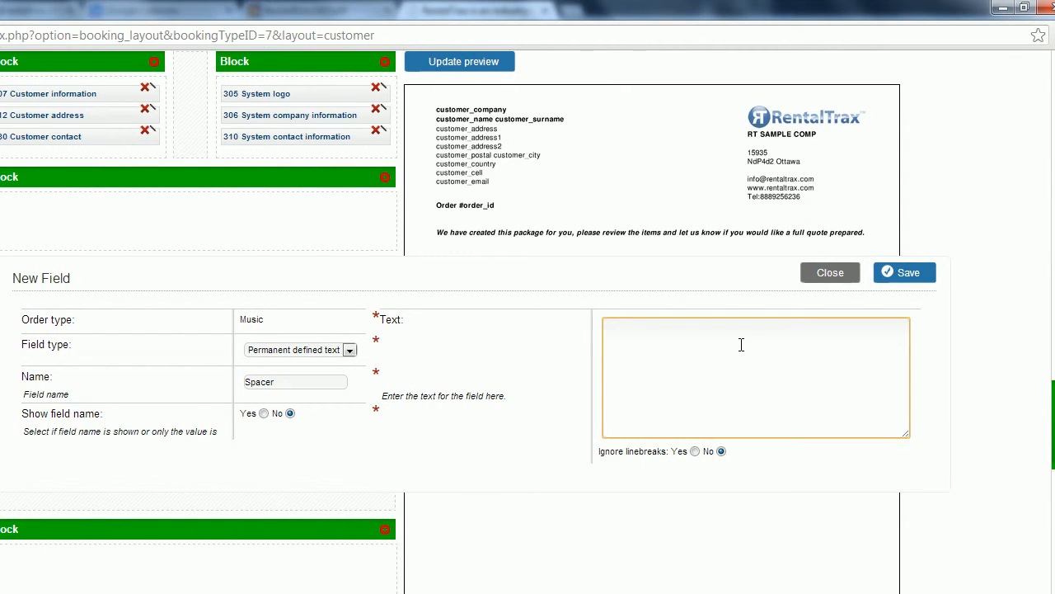
left_click(905, 272)
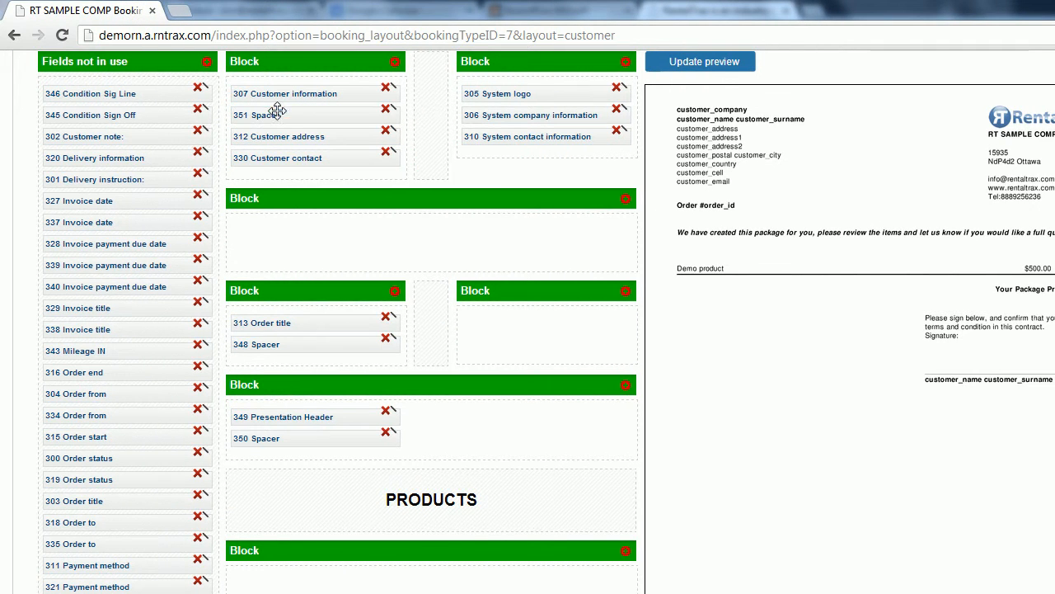
Step: Update the preview and scroll to confirm the blank line above the address
left_click(700, 61)
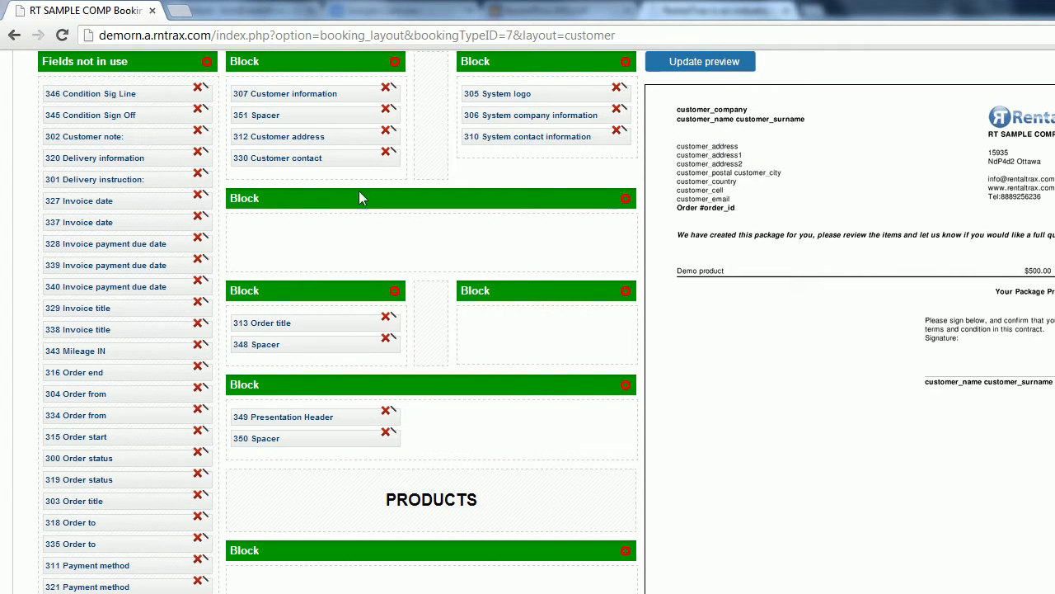
mouse_move(347, 113)
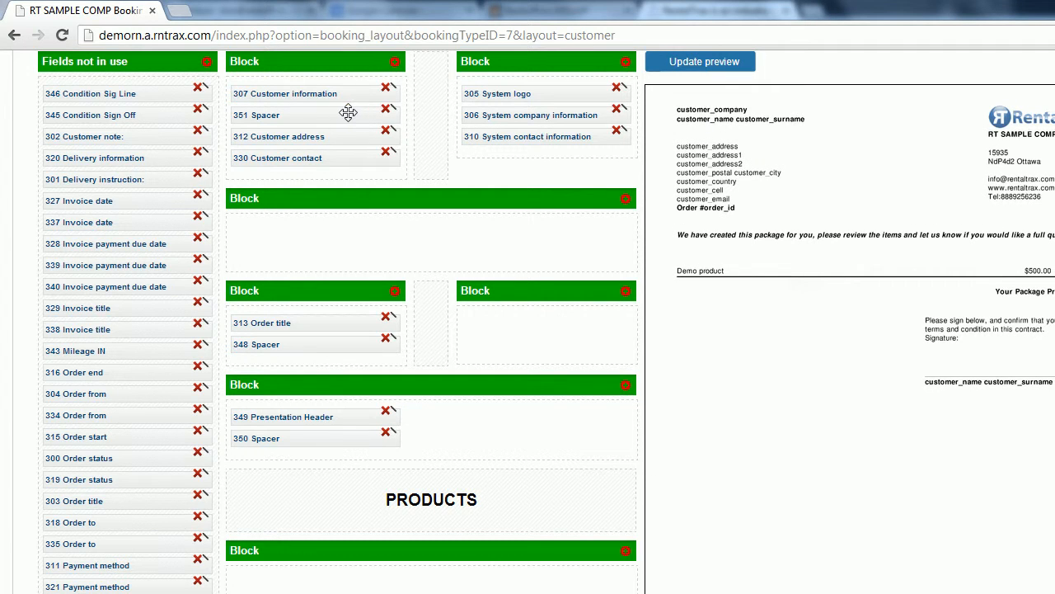
mouse_move(561, 258)
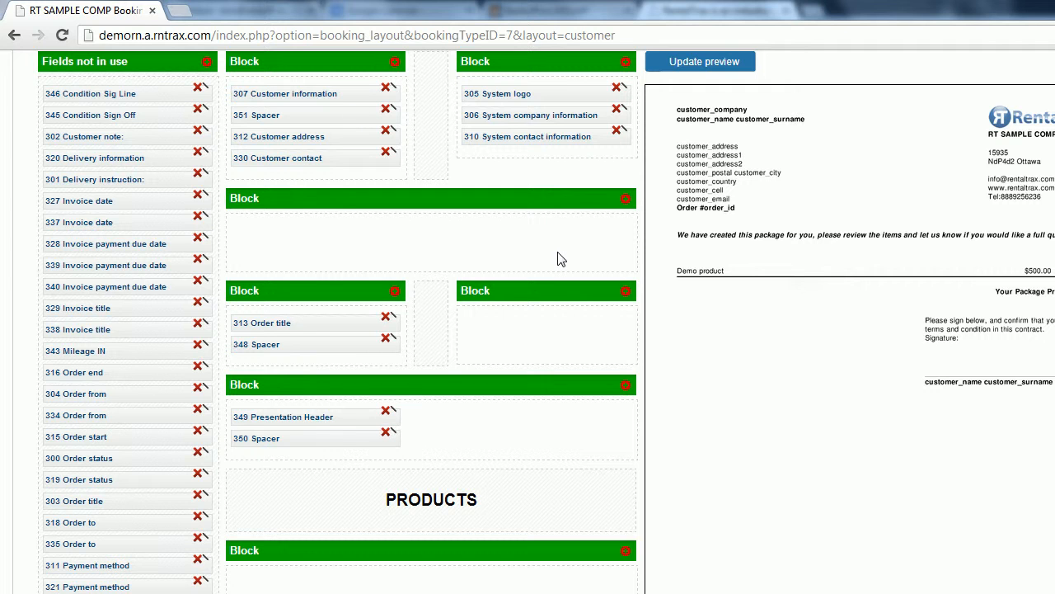
scroll("down", 3)
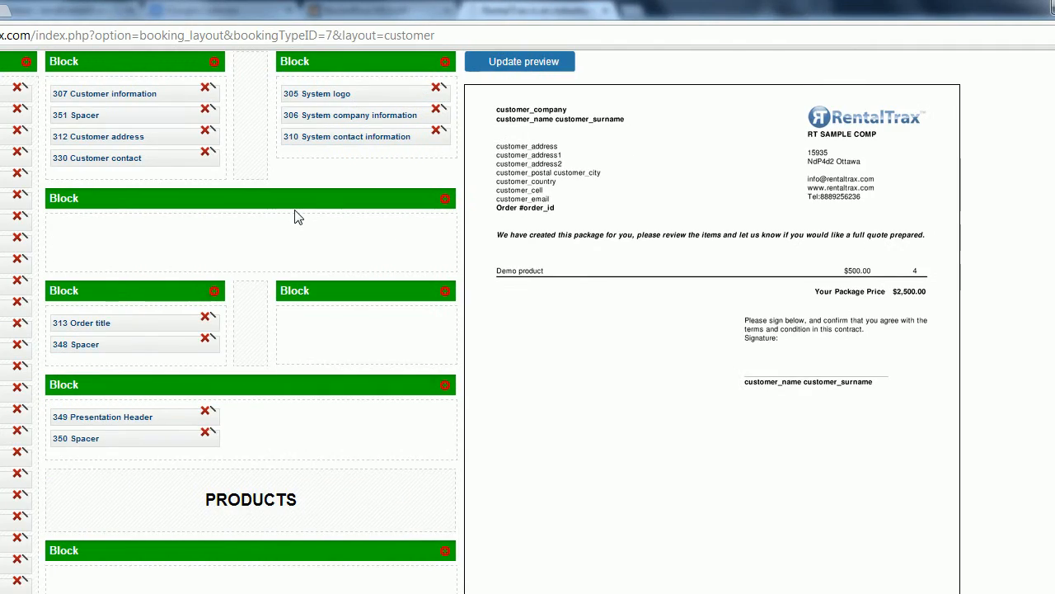
scroll("up", 3)
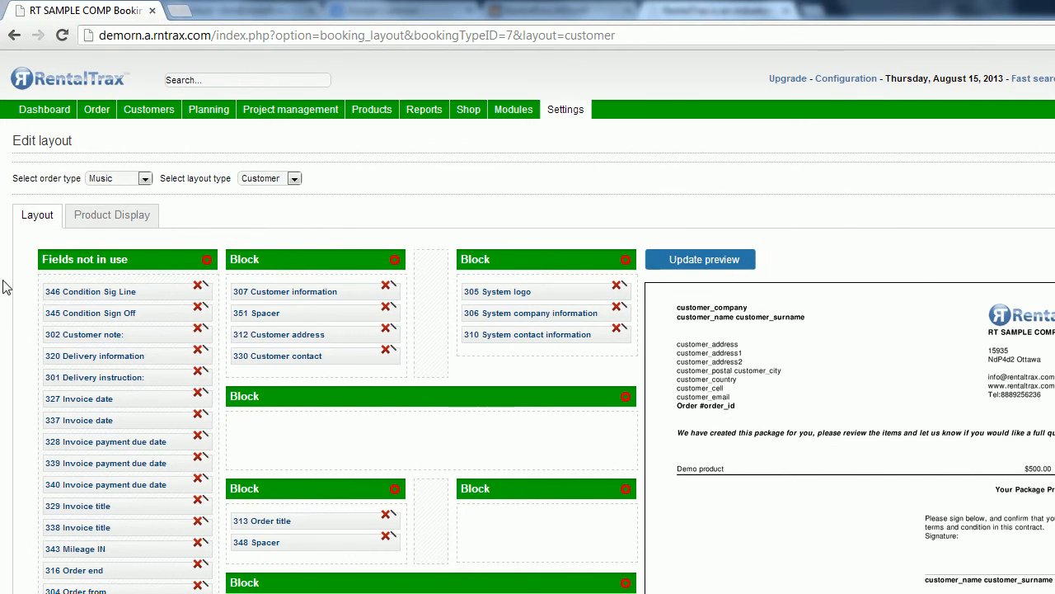
Step: Show Product Display settings with Adapt product display set to Yes
left_click(112, 216)
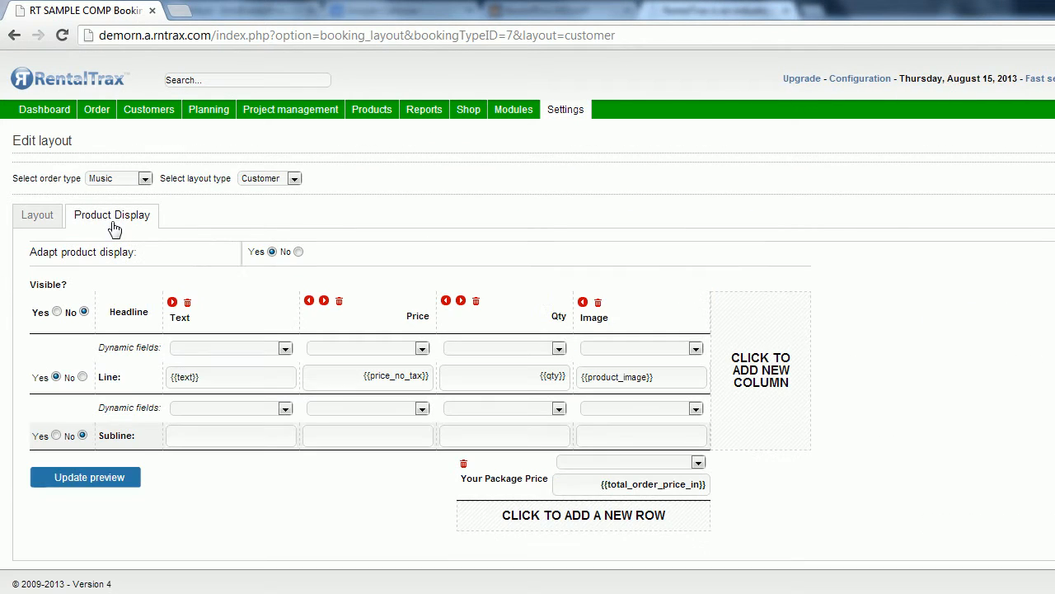
mouse_move(268, 247)
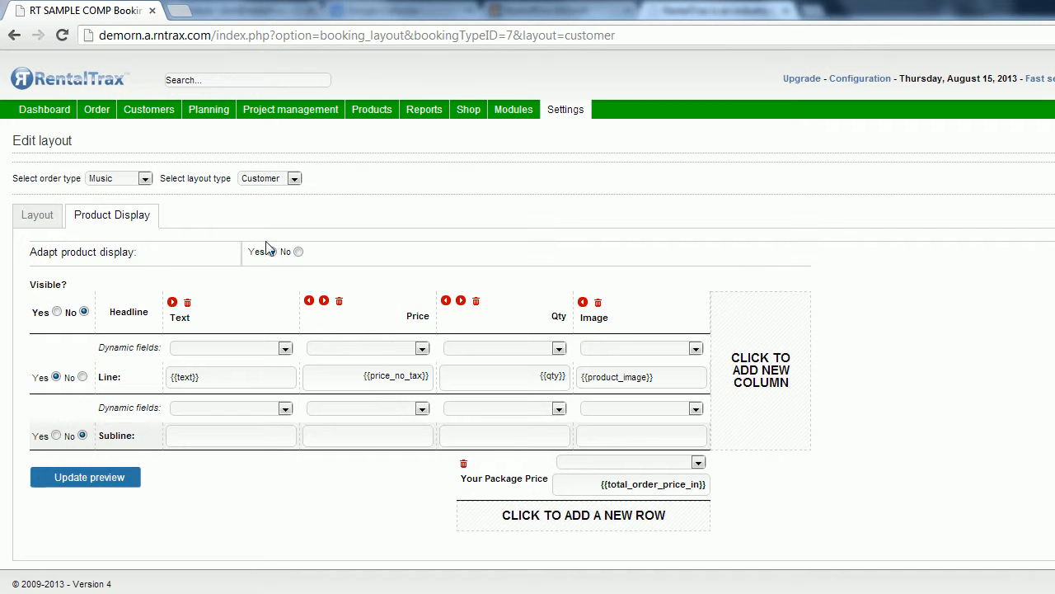
left_click(297, 251)
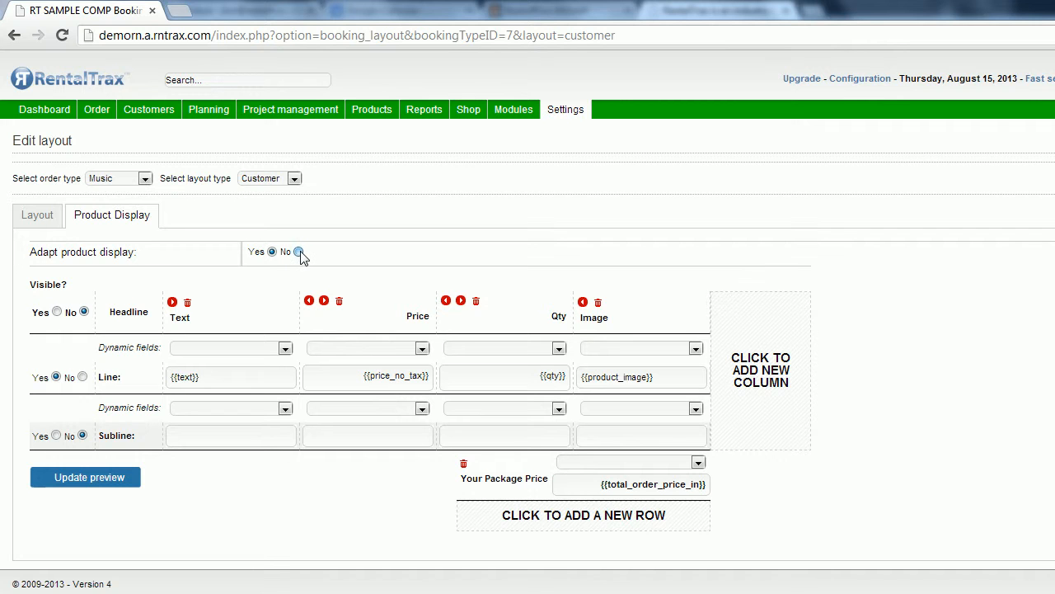
left_click(272, 251)
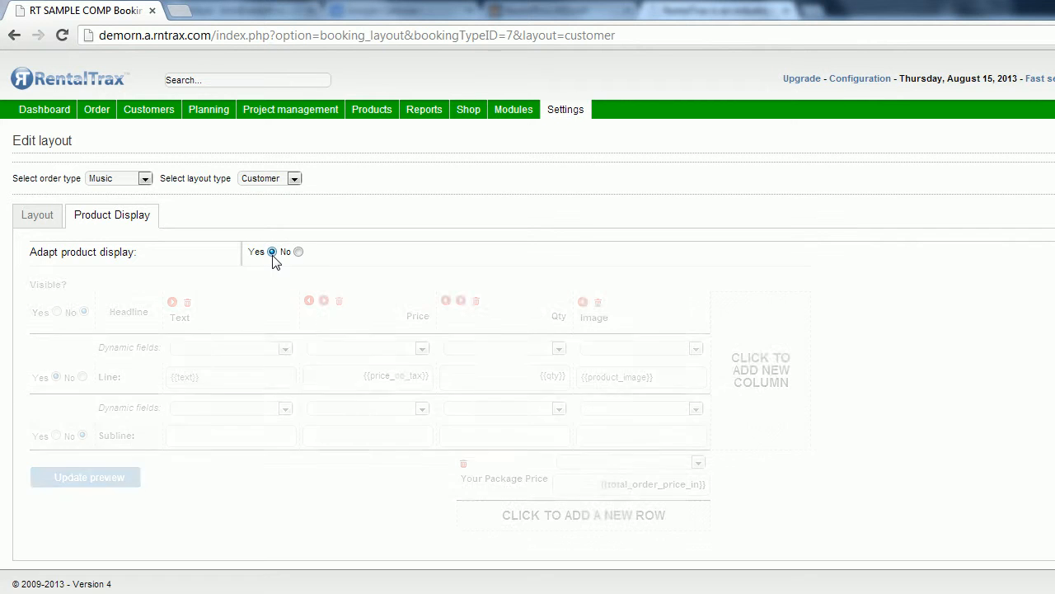
left_click(272, 252)
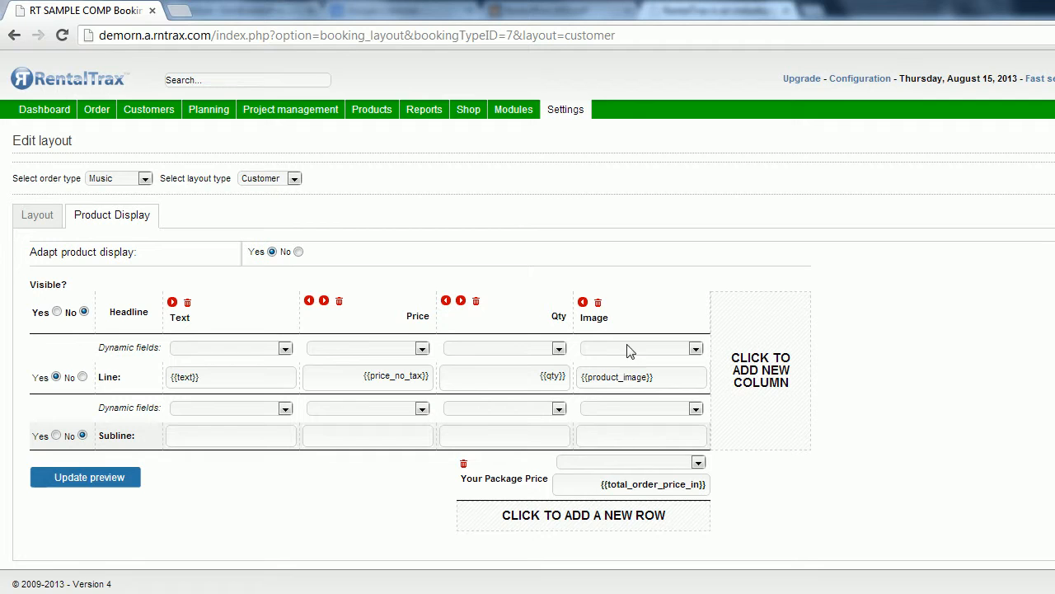
mouse_move(559, 367)
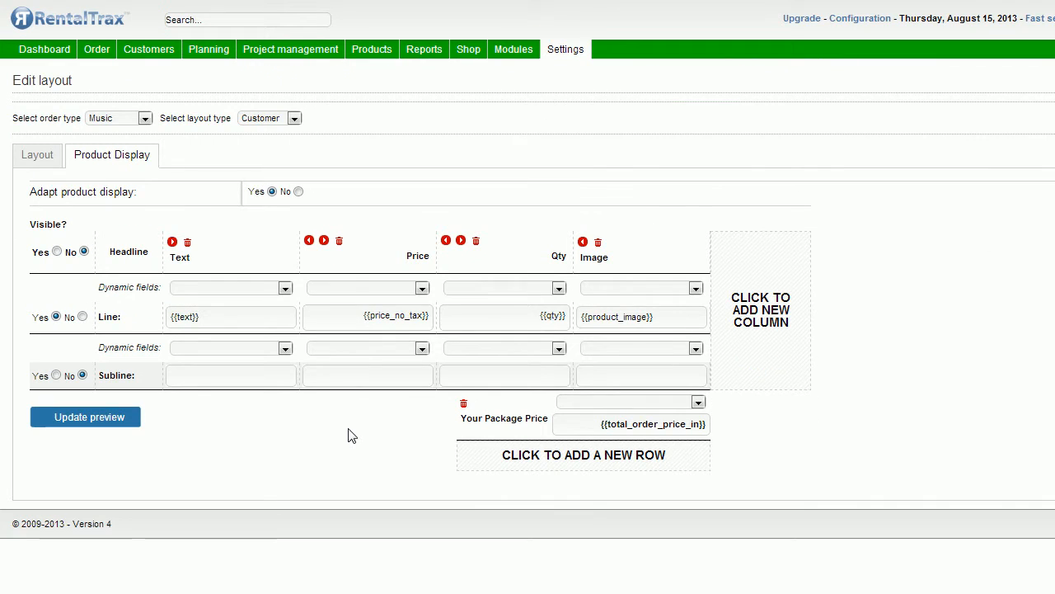
mouse_move(520, 287)
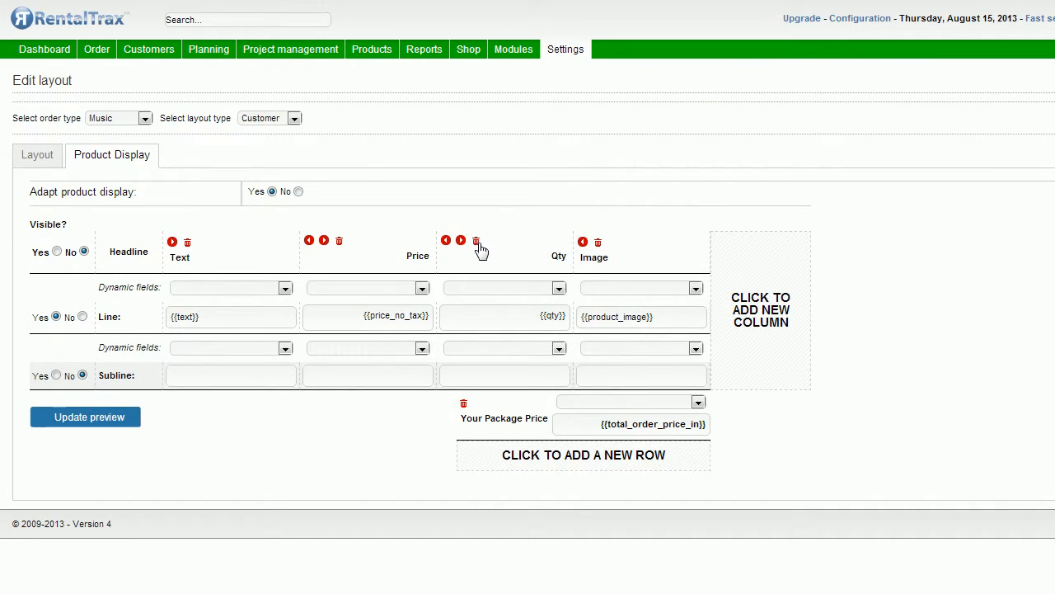
mouse_move(477, 248)
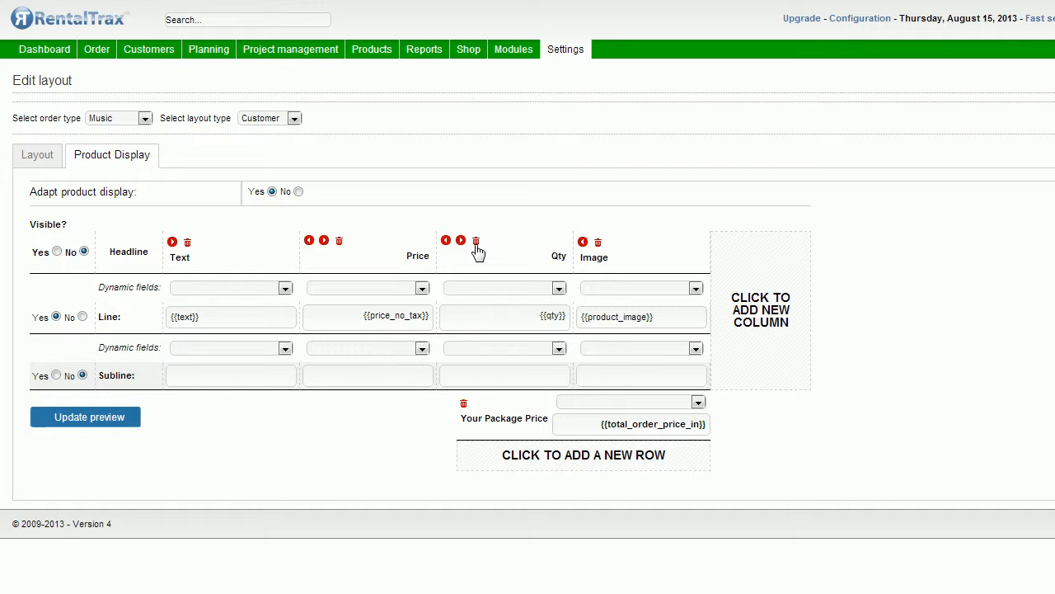
mouse_move(560, 245)
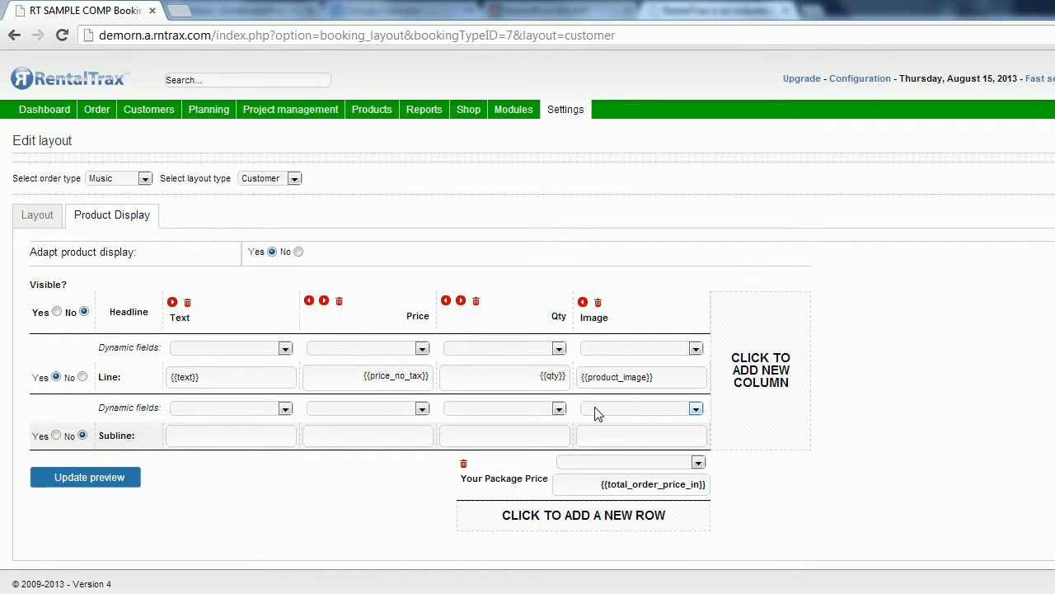
Step: Add a new Barcode column to the product lines
left_click(760, 369)
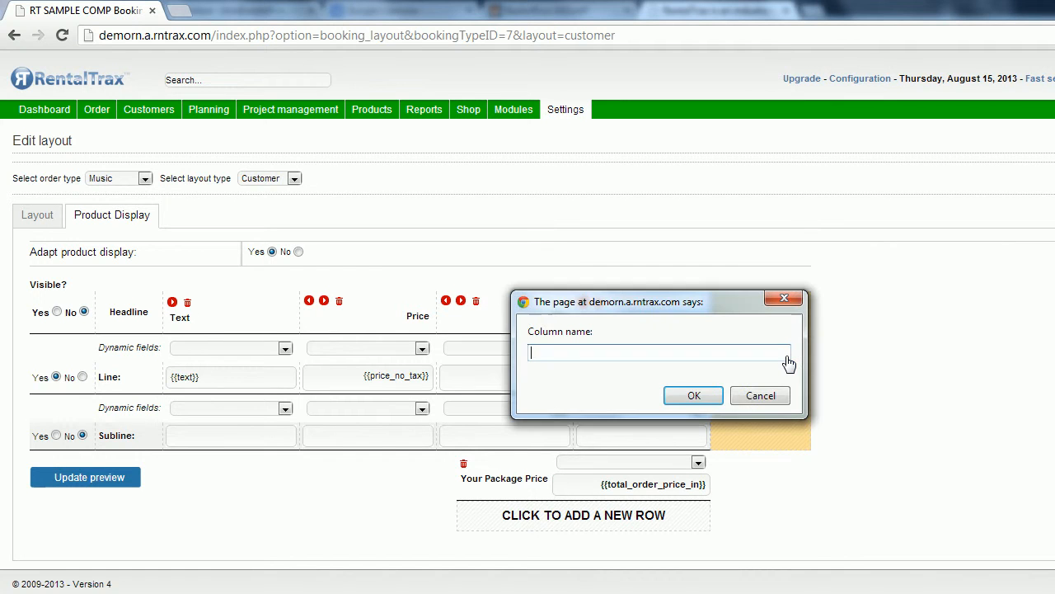
type("Bar")
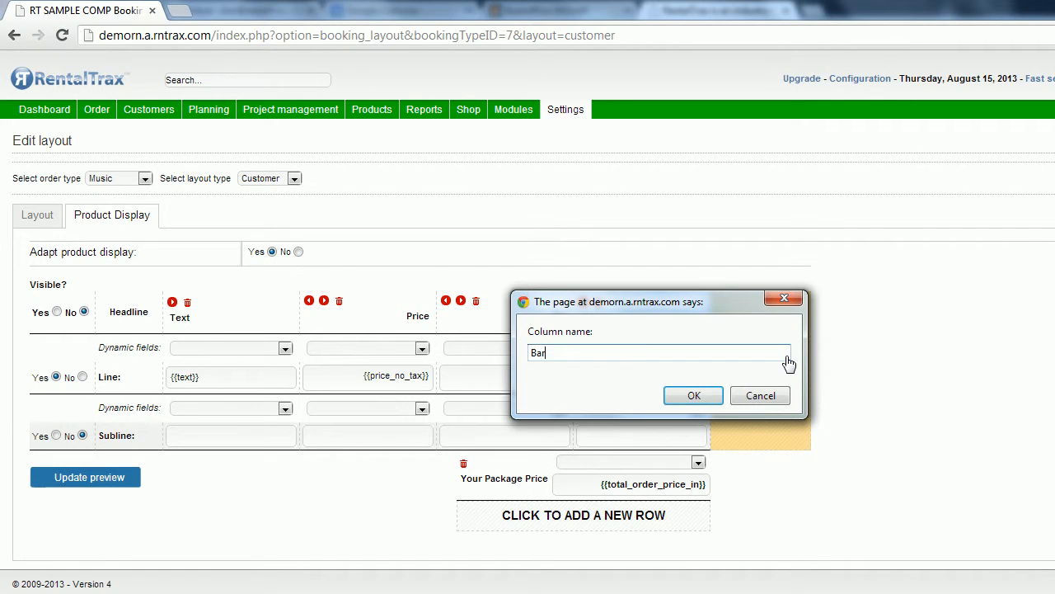
left_click(692, 395)
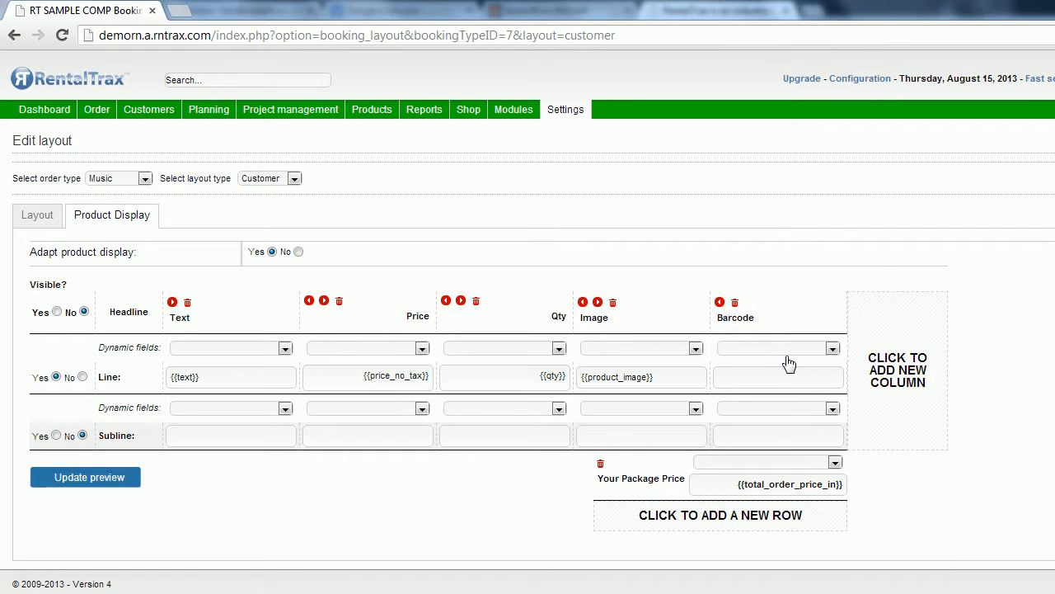
mouse_move(596, 316)
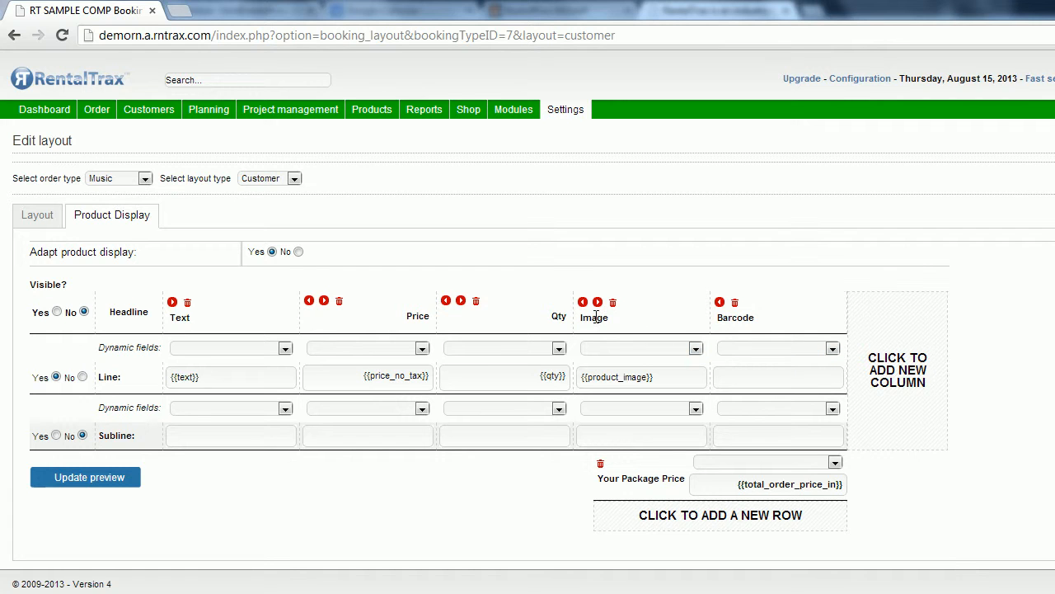
scroll("right", 3)
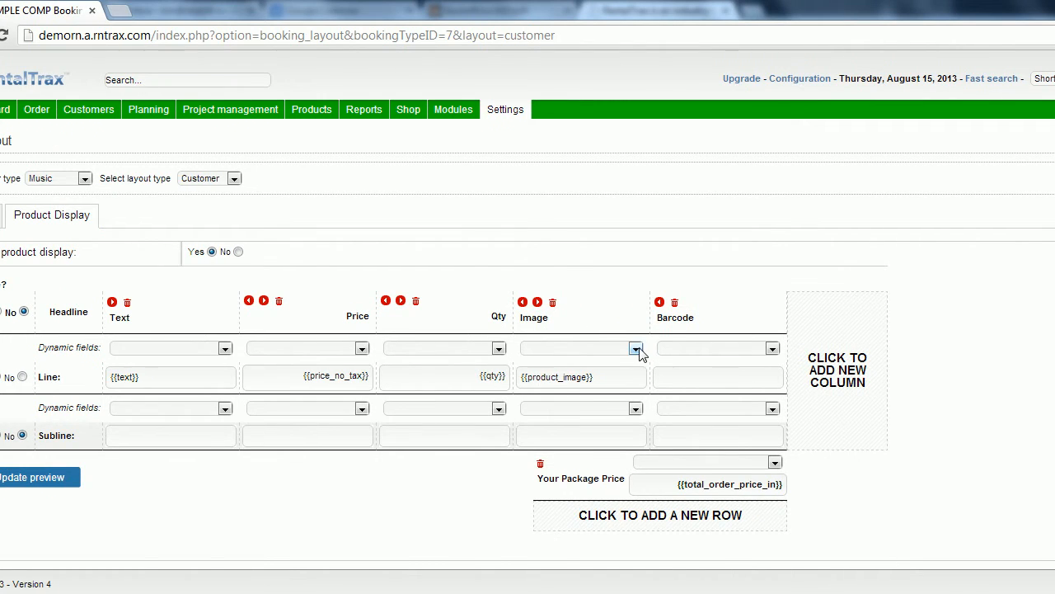
Step: Fill the Image line with product_image and the Barcode line with product_barcode
left_click(635, 348)
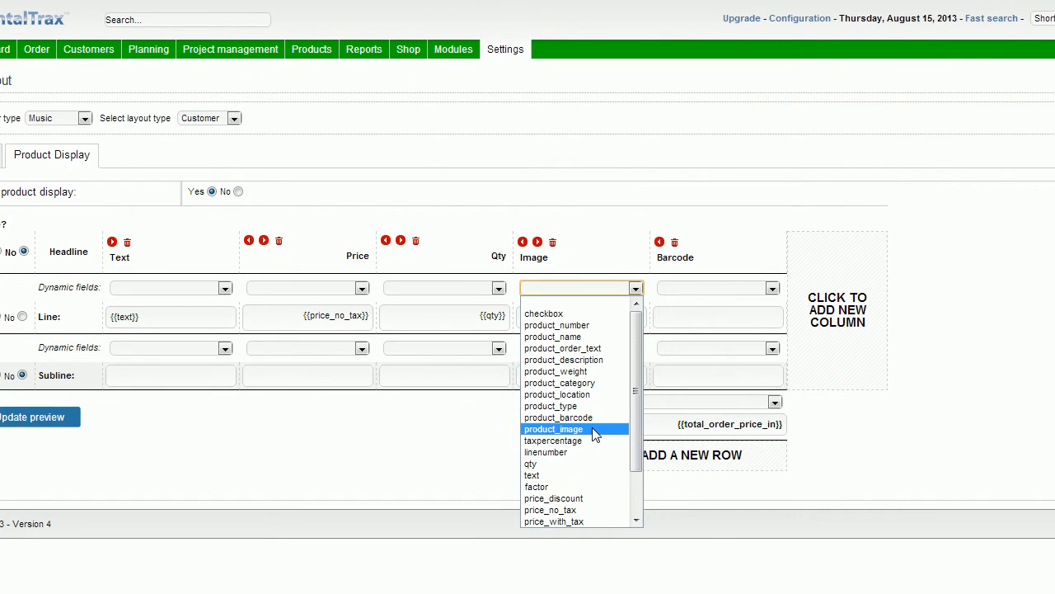
left_click(553, 428)
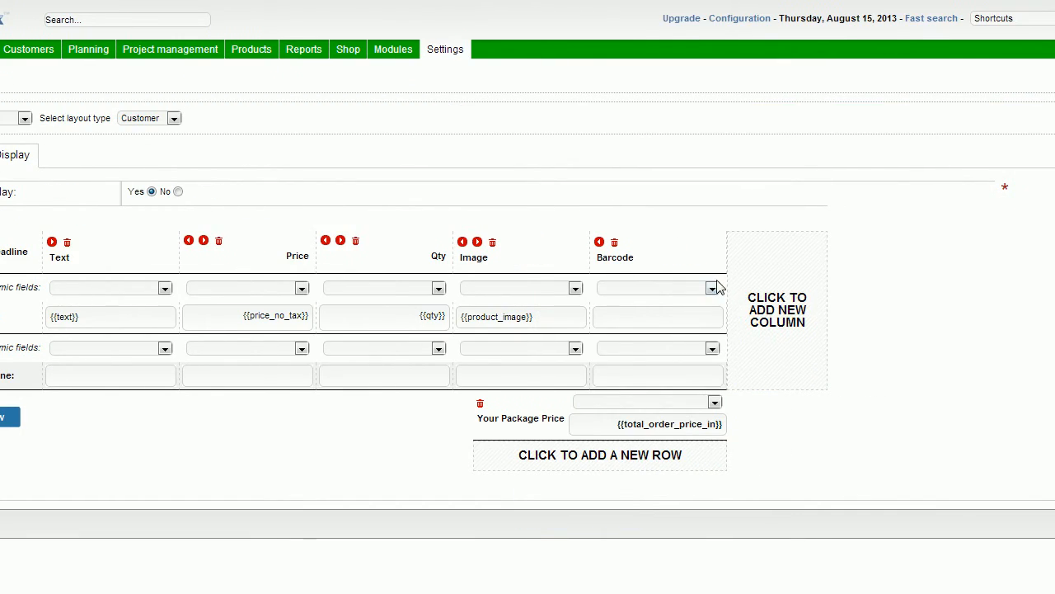
left_click(712, 288)
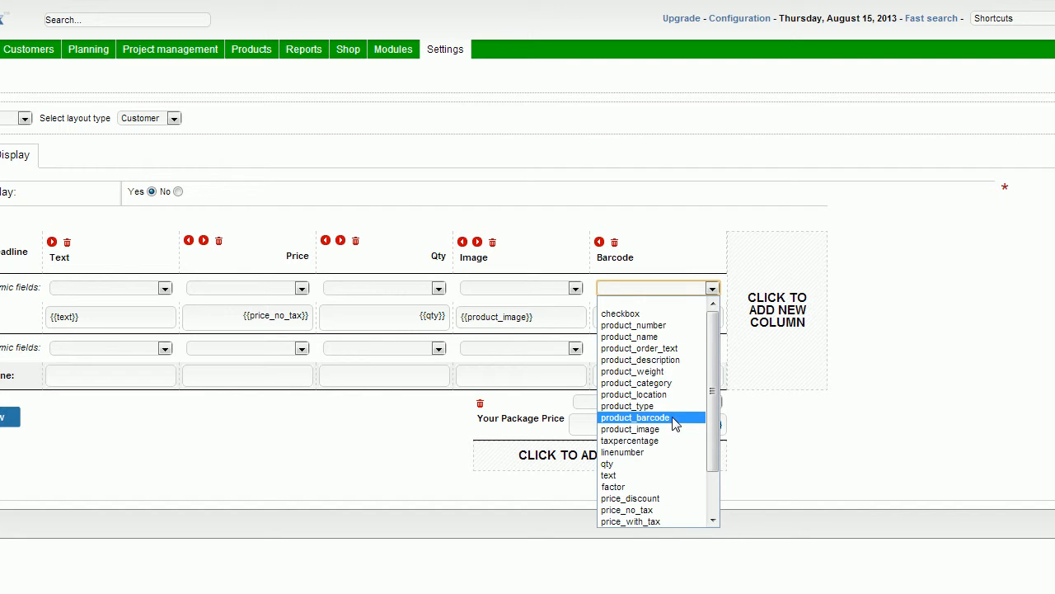
left_click(635, 417)
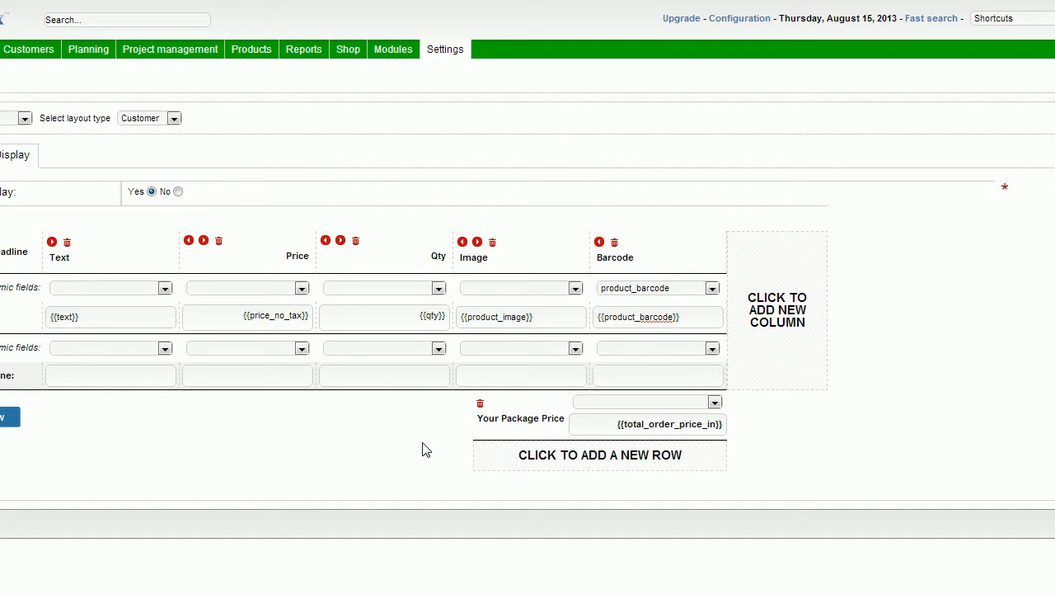
left_click(520, 418)
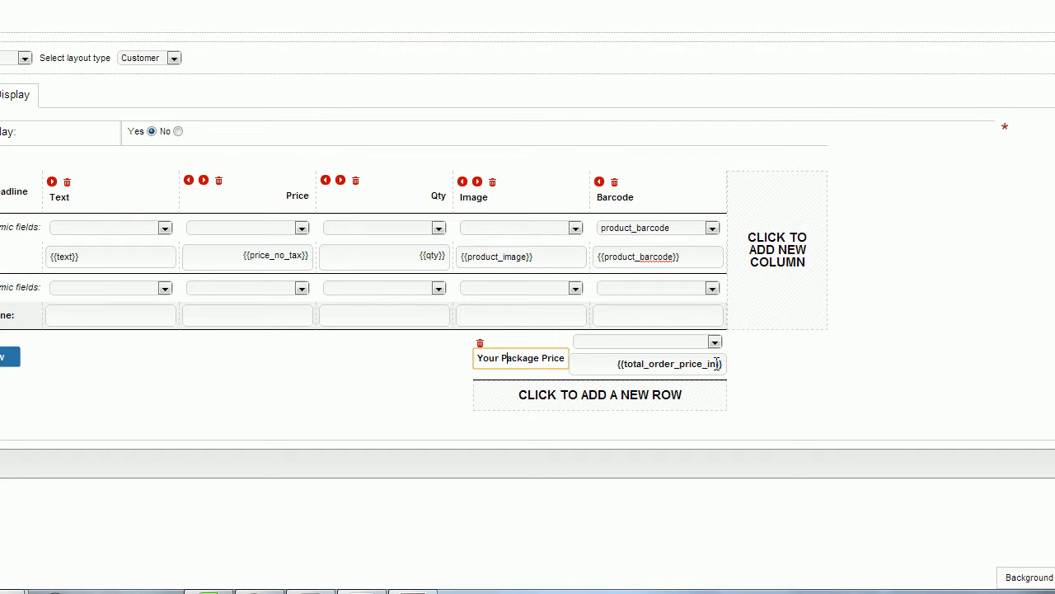
scroll("up", 3)
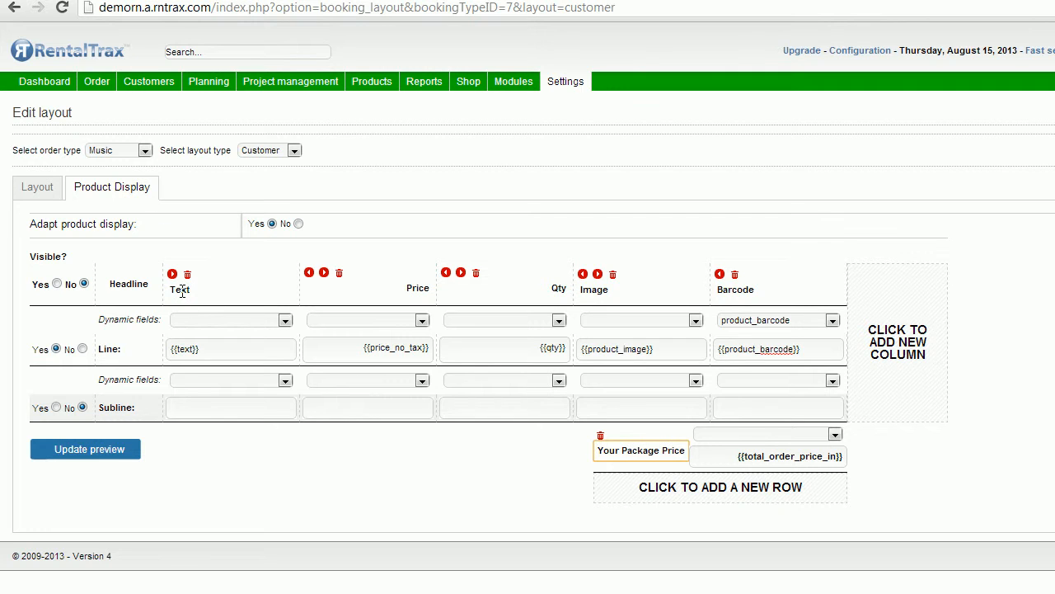
mouse_move(730, 320)
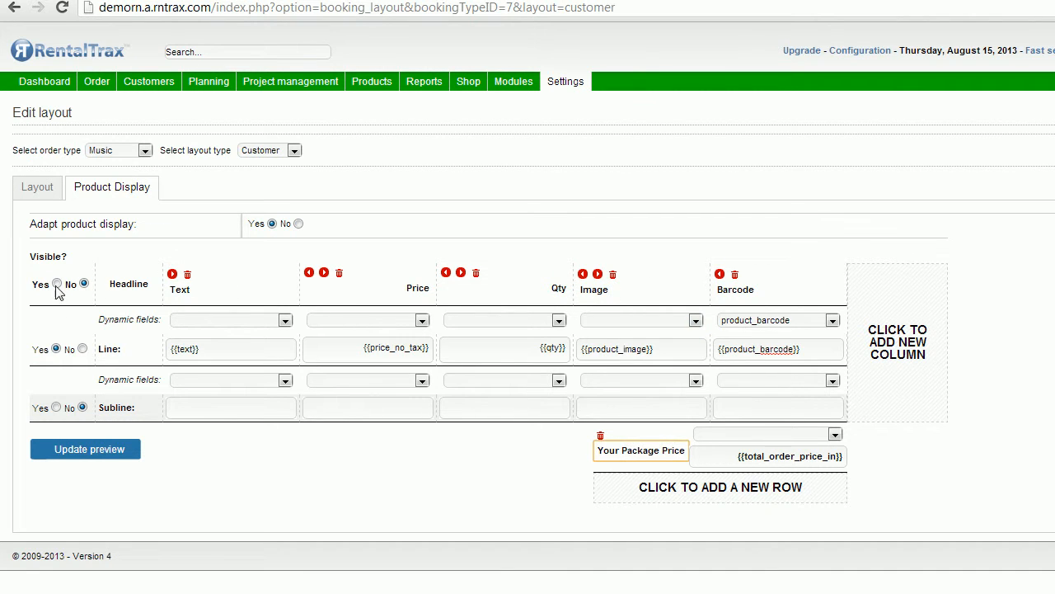
left_click(83, 284)
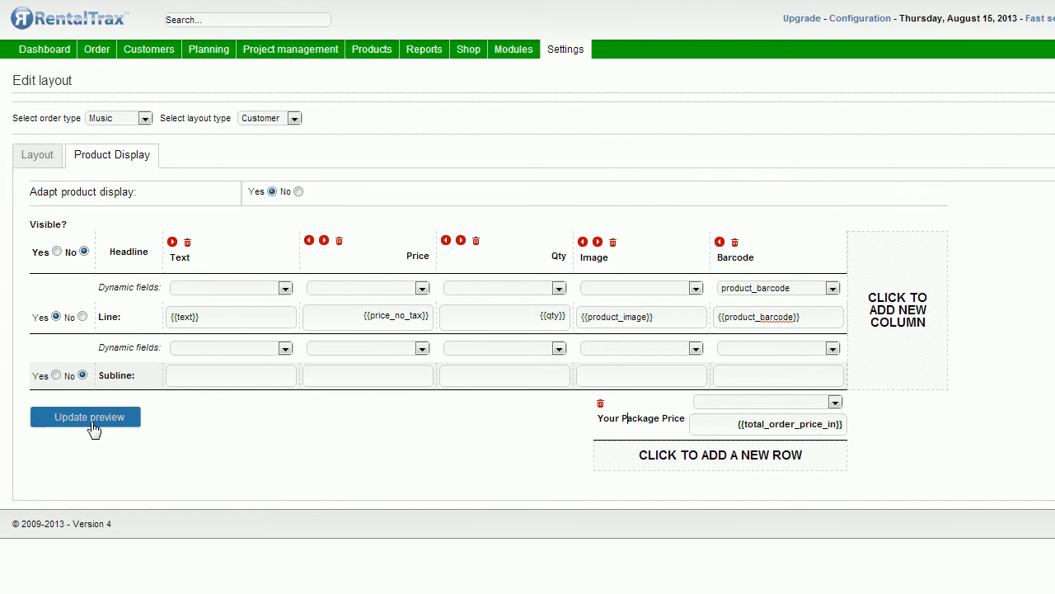
Step: Update and review the preview, then save the Music customer layout
left_click(85, 416)
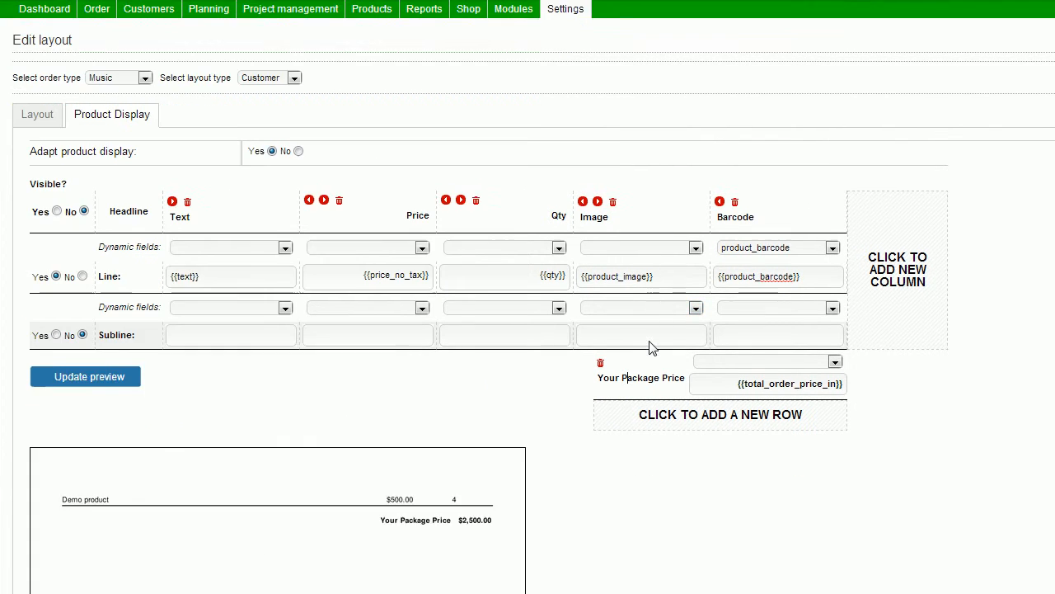
scroll("down", 3)
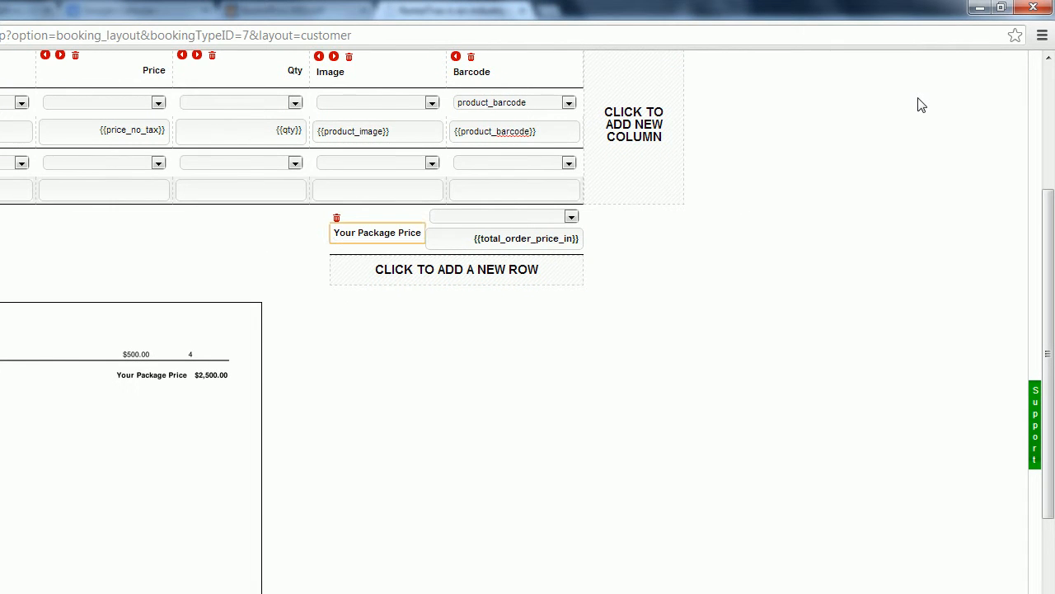
scroll("up", 3)
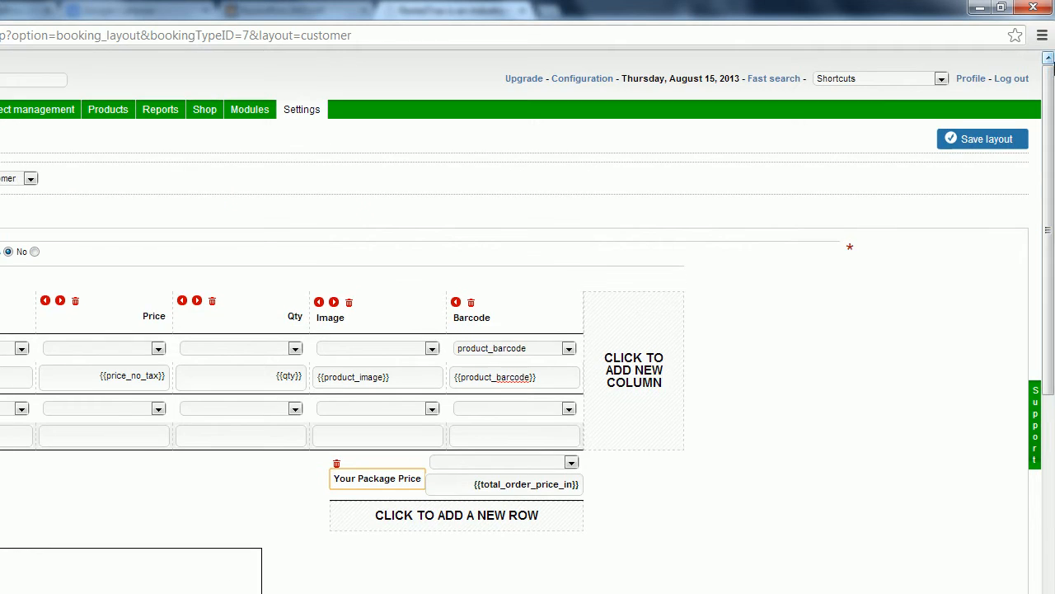
left_click(982, 138)
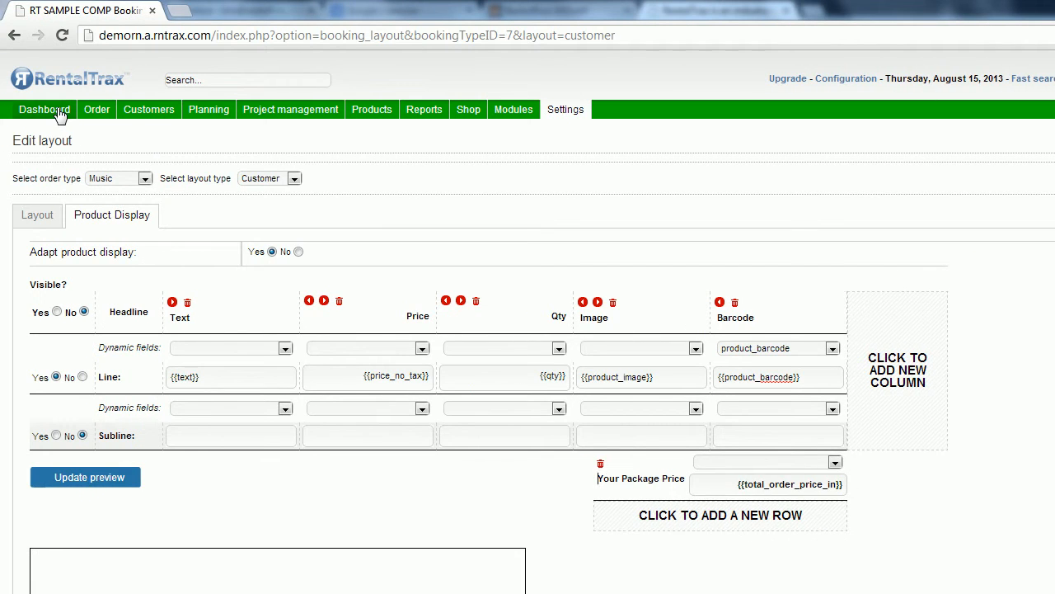
Step: From the dashboard, download order 32's customer PDF and open it
left_click(44, 108)
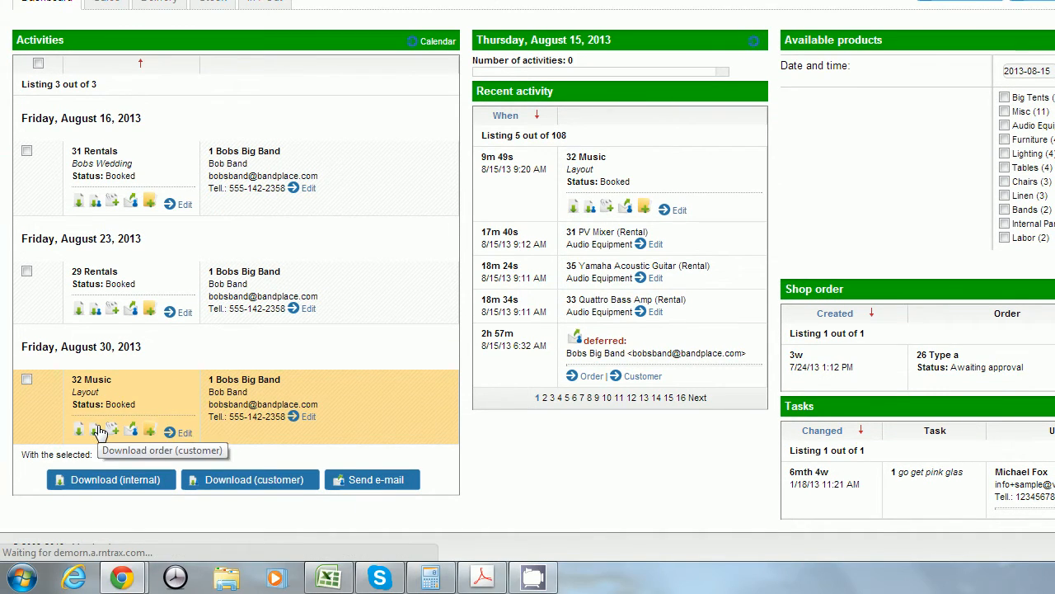
left_click(113, 428)
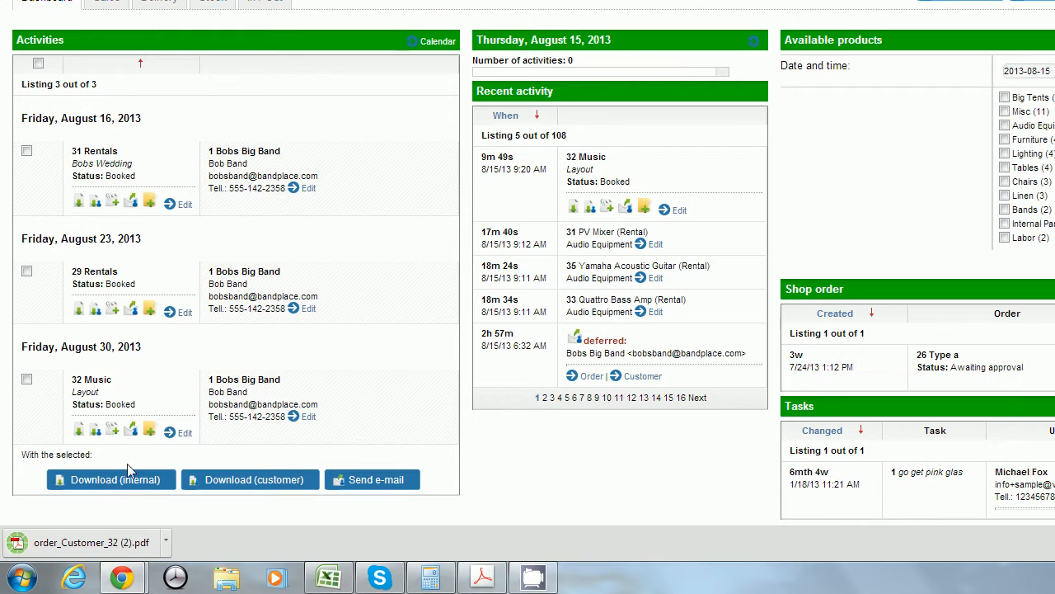
left_click(82, 541)
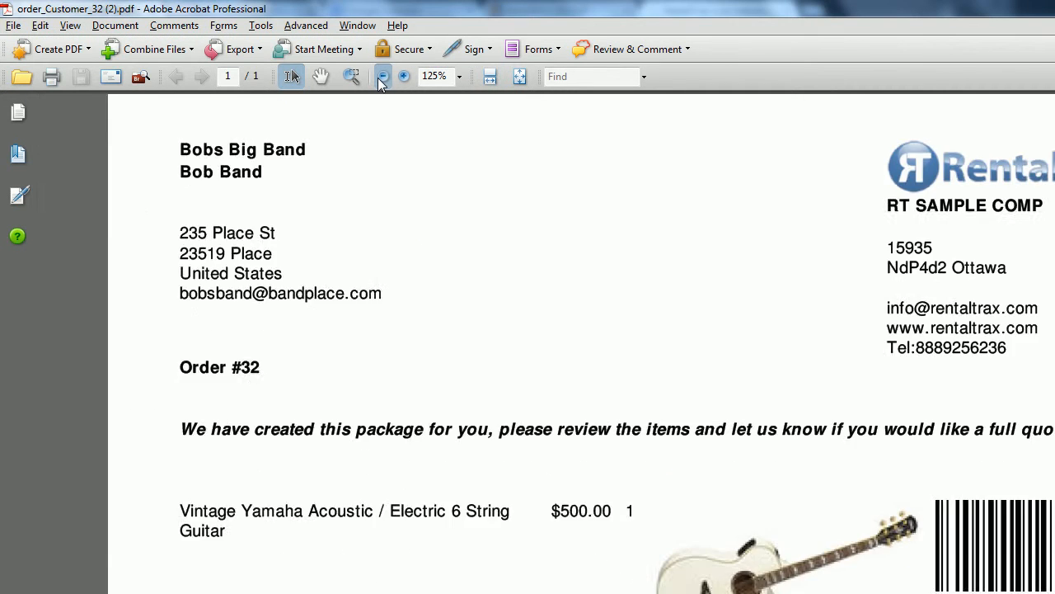
Step: Zoom out to 75% and scroll through order 32's items, barcodes and $1,356 total
left_click(380, 76)
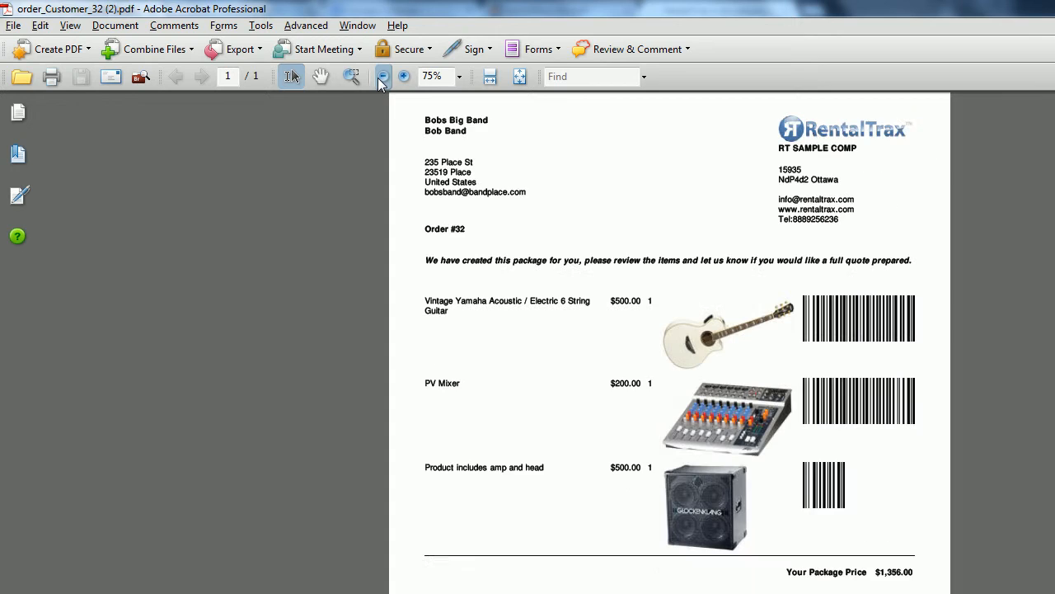
mouse_move(775, 272)
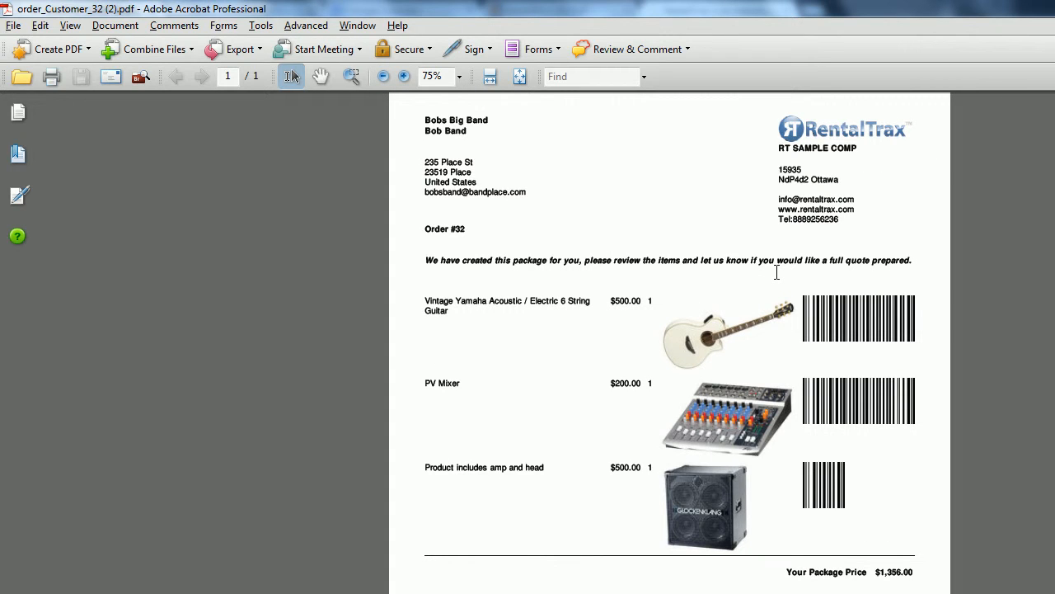
scroll("down", 3)
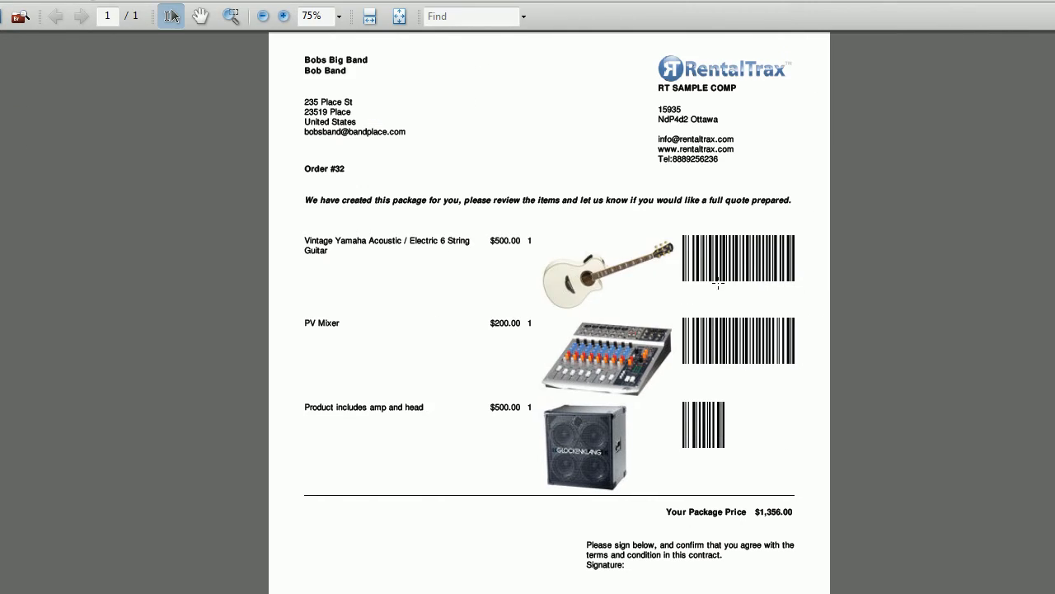
mouse_move(756, 296)
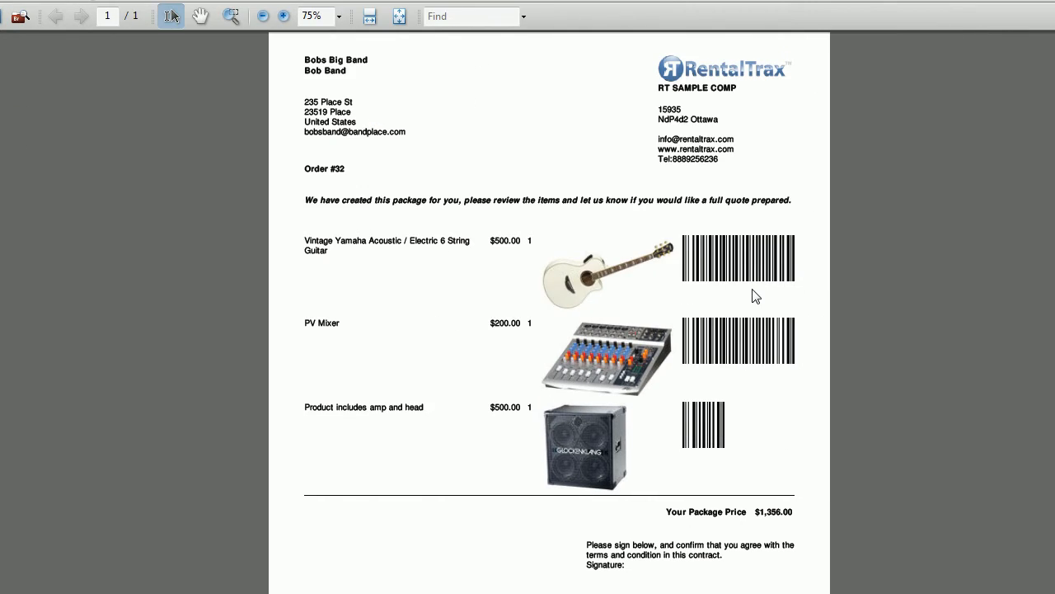
mouse_move(528, 229)
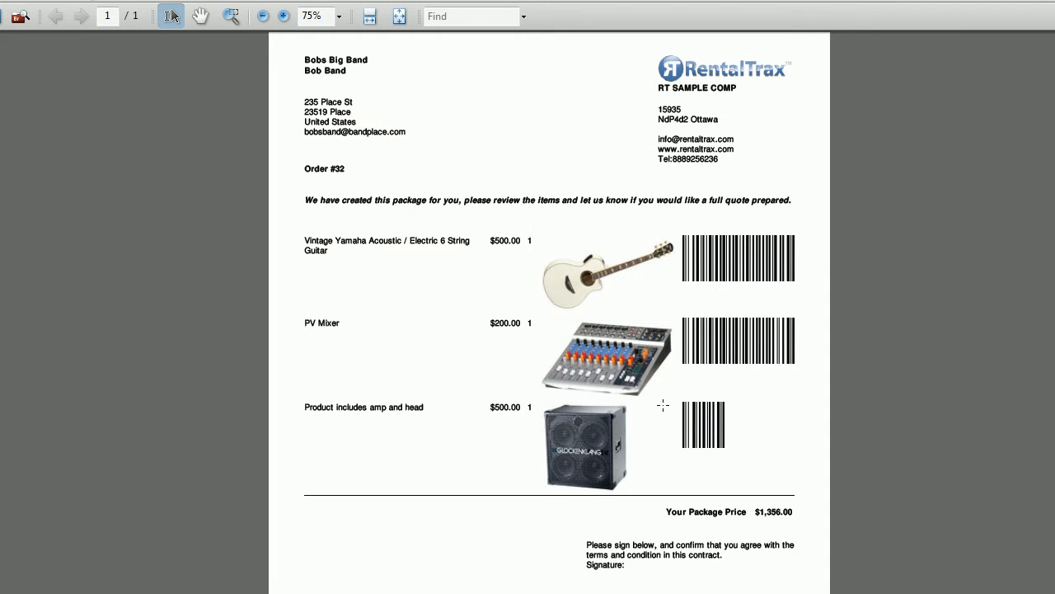
scroll("down", 3)
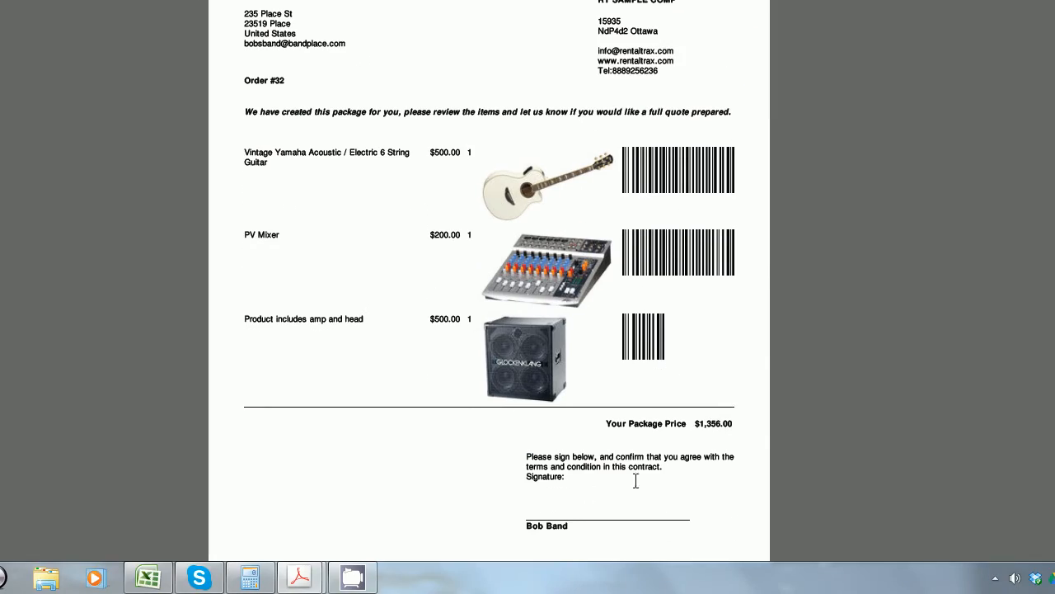
scroll("up", 3)
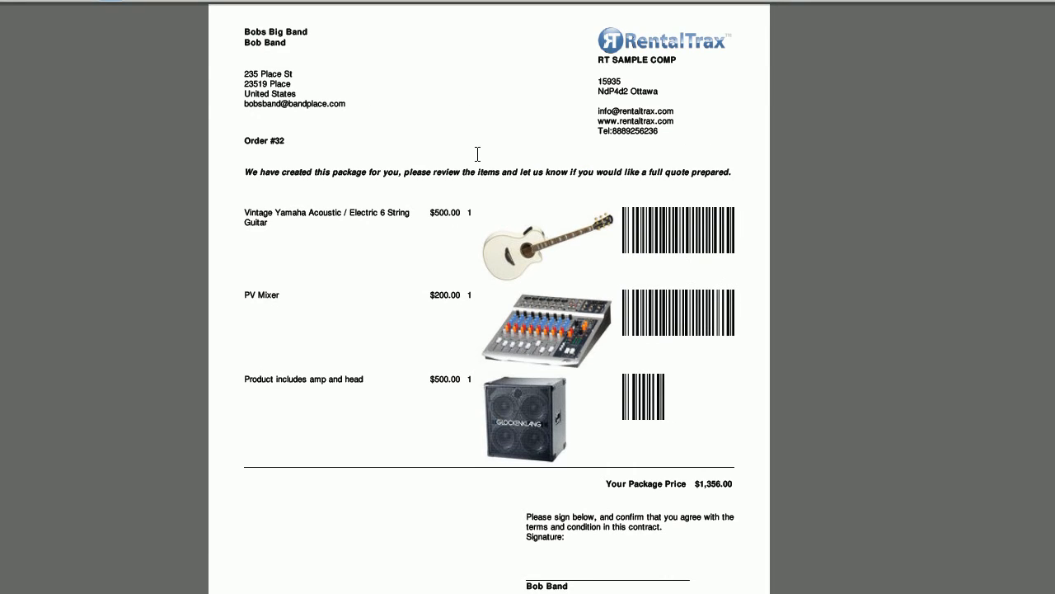